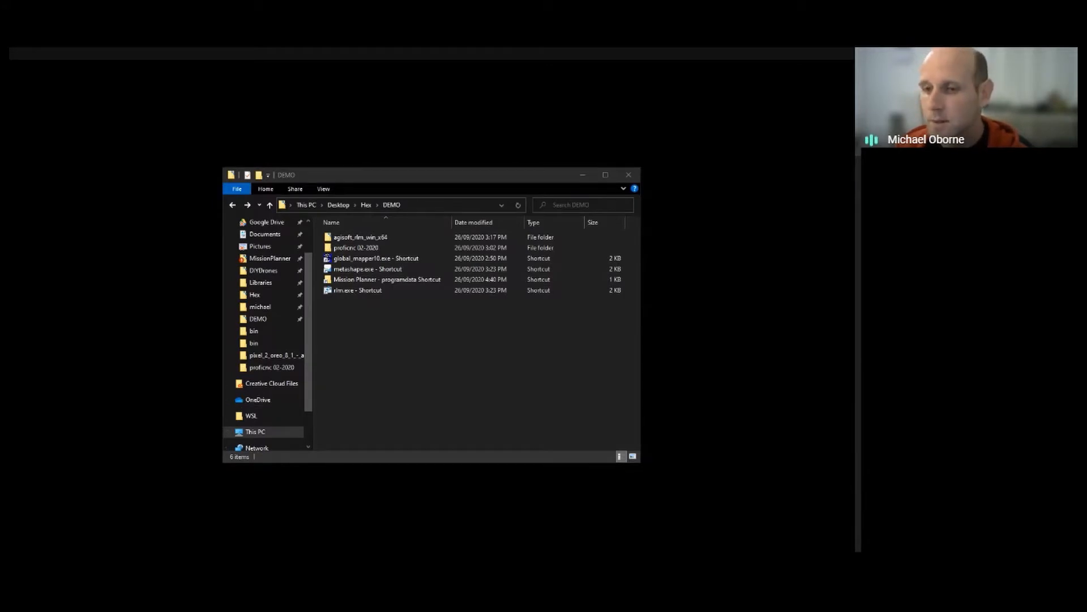
# Launch Mission Planner from the shortcut in the DEMO folder.
pyautogui.doubleClick(386, 278)
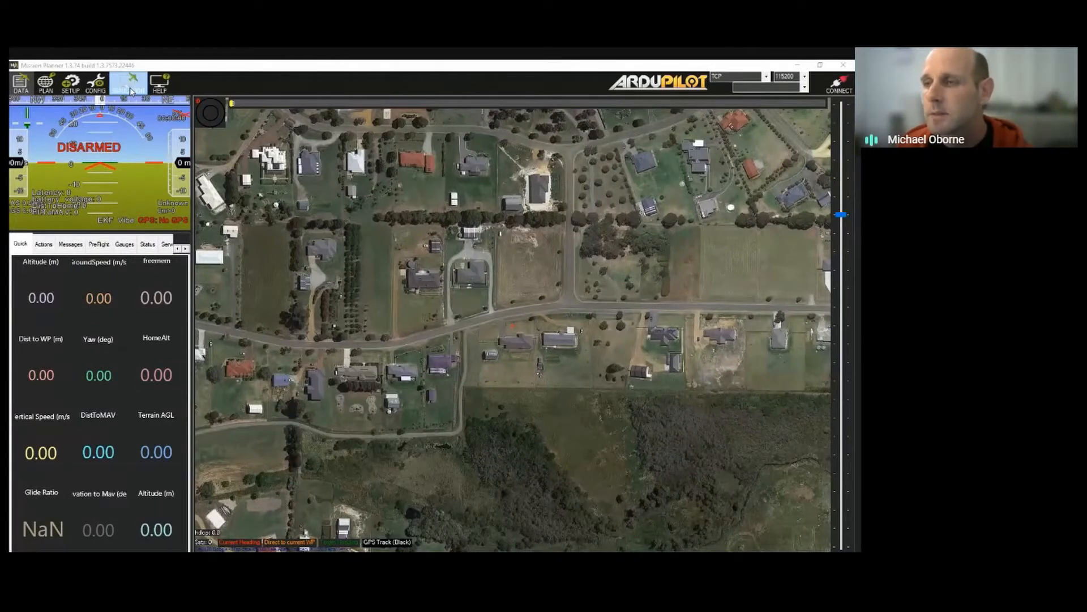
# Start a SITL multicopter simulation from the Simulation screen.
pyautogui.click(128, 83)
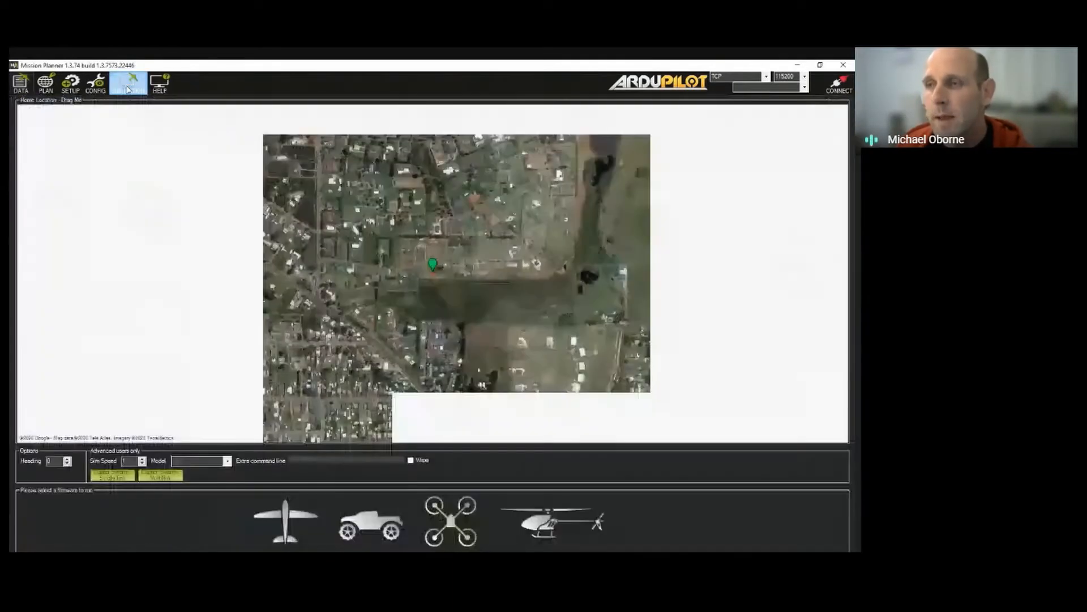
pyautogui.click(128, 83)
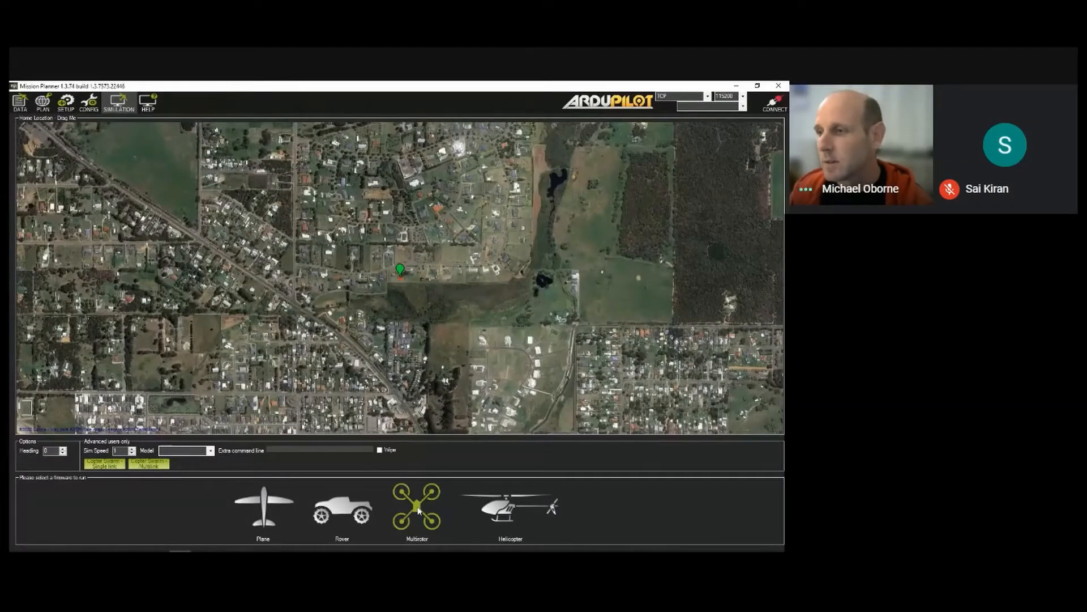
pyautogui.click(417, 506)
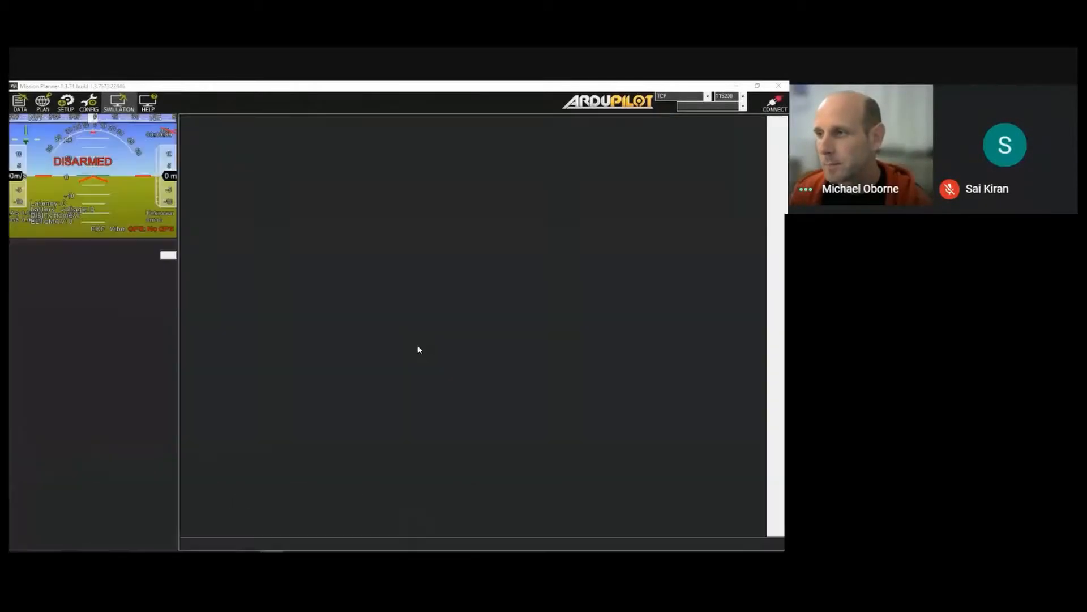
# Wait on the Flight Data screen for the simulated quadcopter to connect and appear on the map.
pyautogui.click(775, 103)
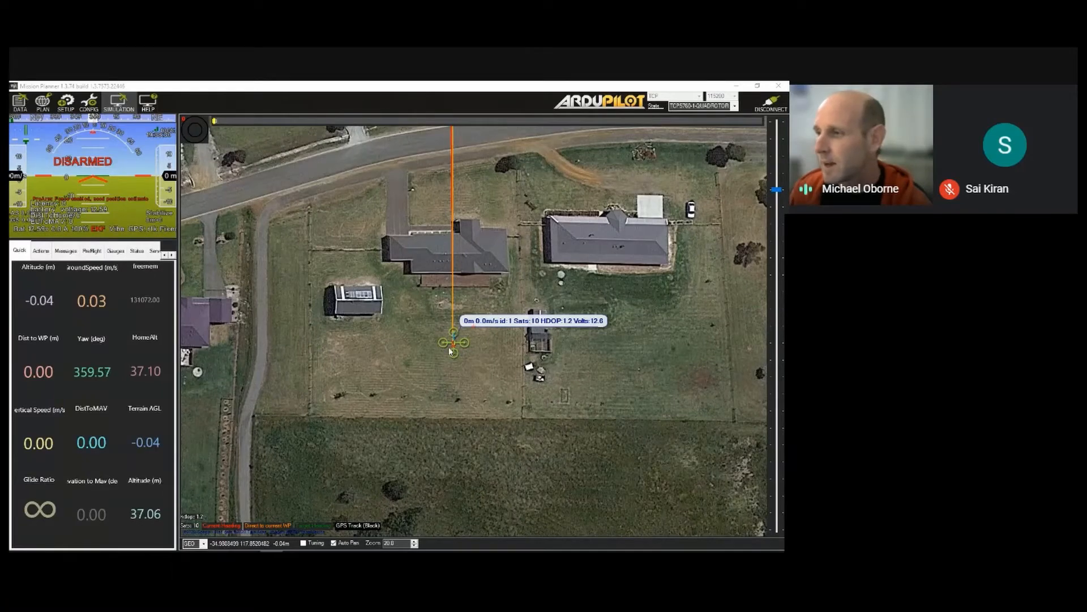
pyautogui.moveTo(510, 323)
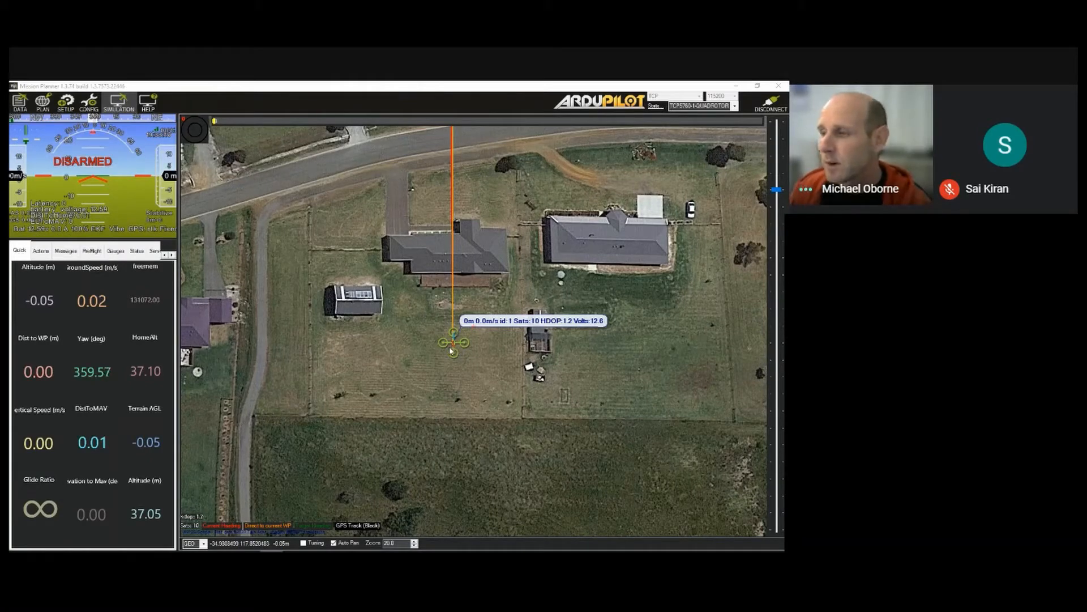
pyautogui.moveTo(209, 230)
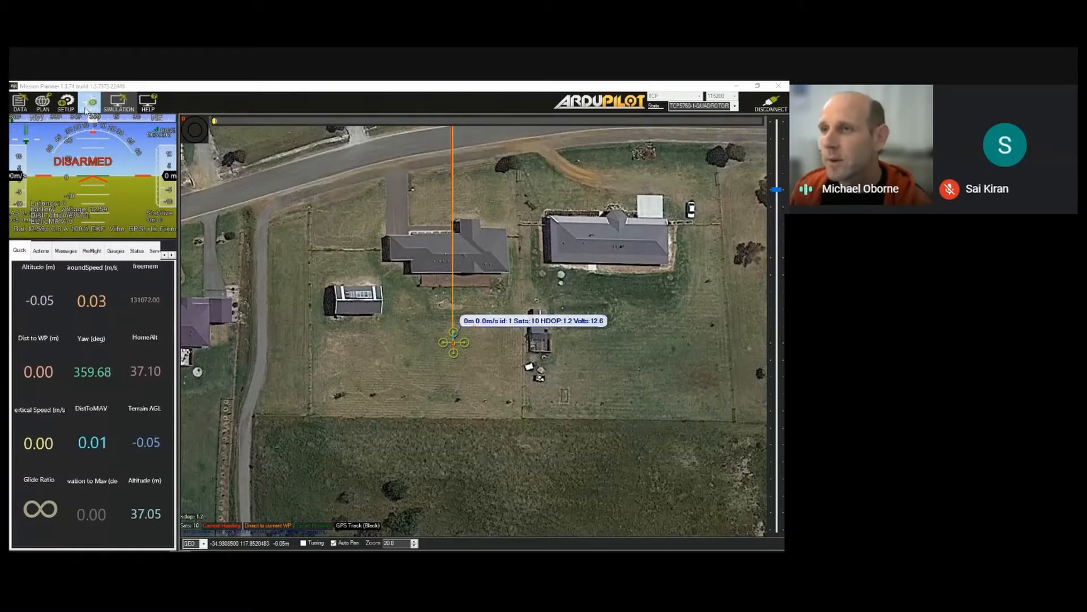
# Go to Setup and scroll the Optional Hardware list toward the Camera Gimbal page.
pyautogui.click(66, 103)
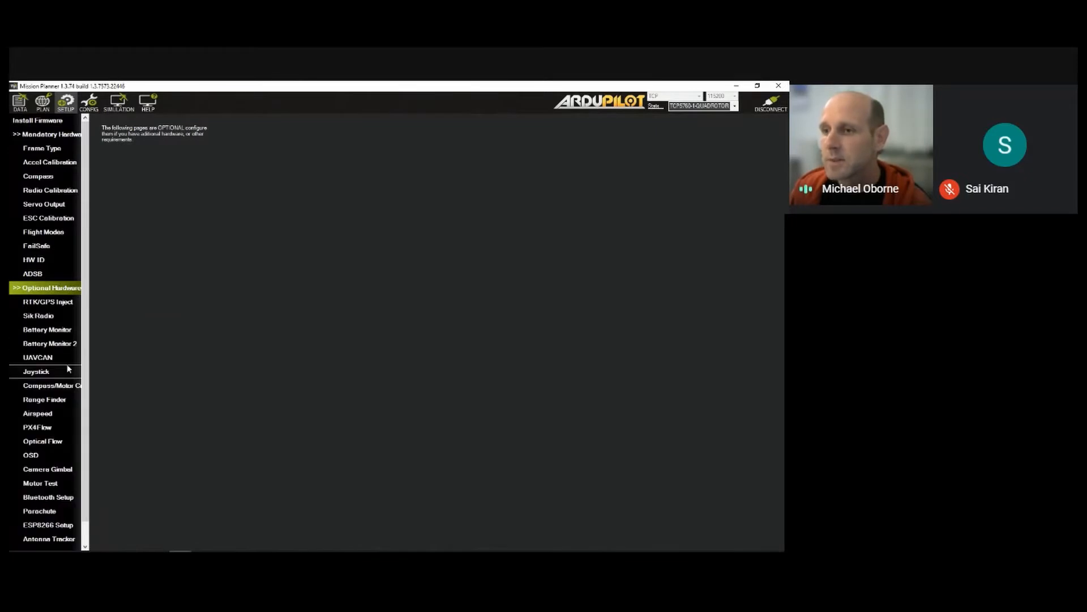
pyautogui.scroll(-3)
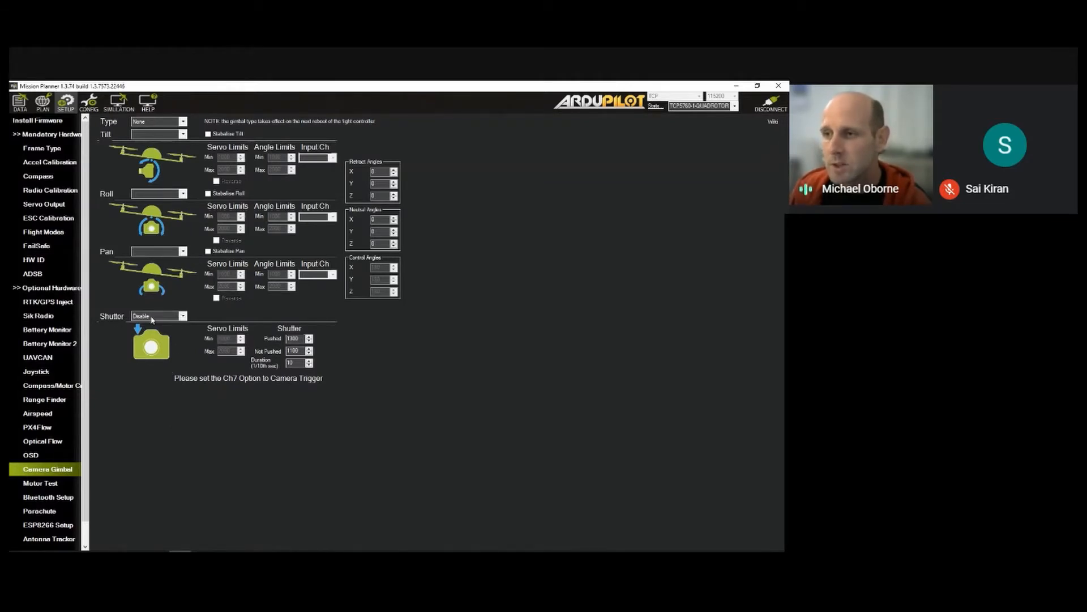
pyautogui.click(182, 316)
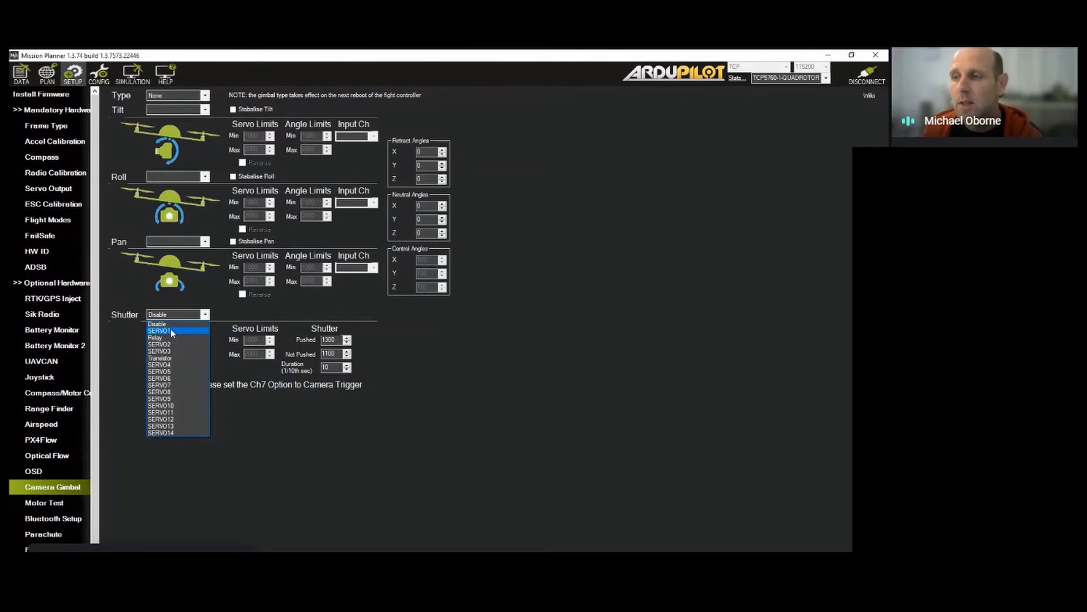
pyautogui.moveTo(174, 359)
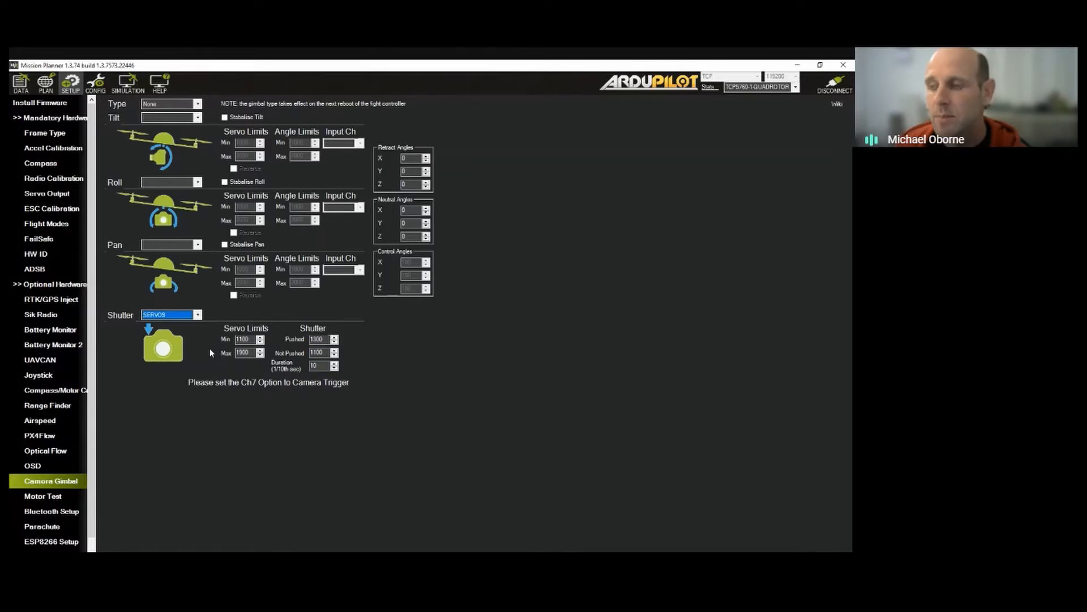
pyautogui.click(197, 314)
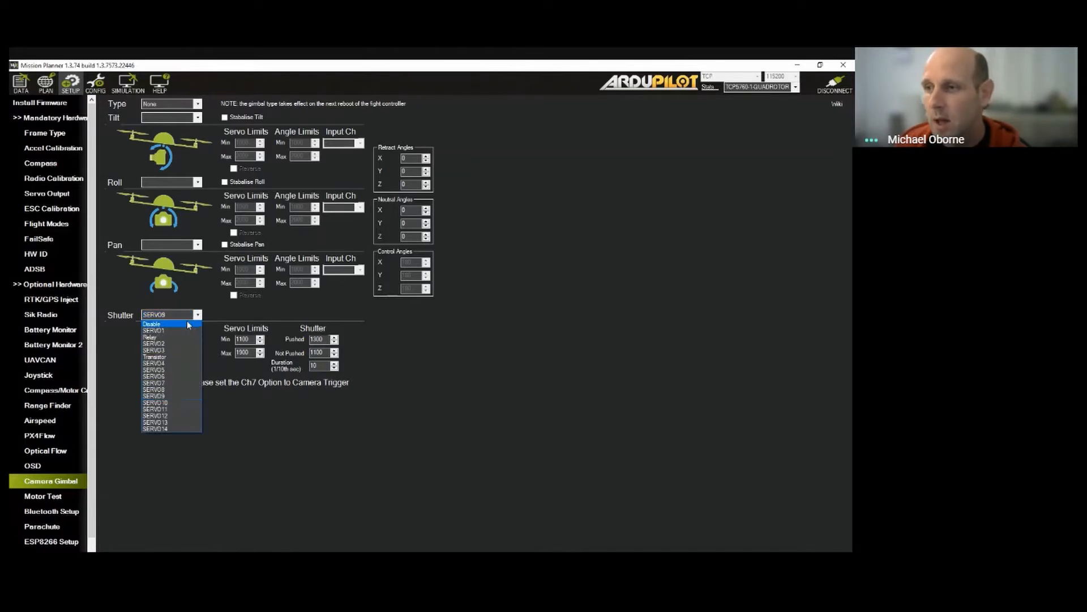
pyautogui.click(151, 324)
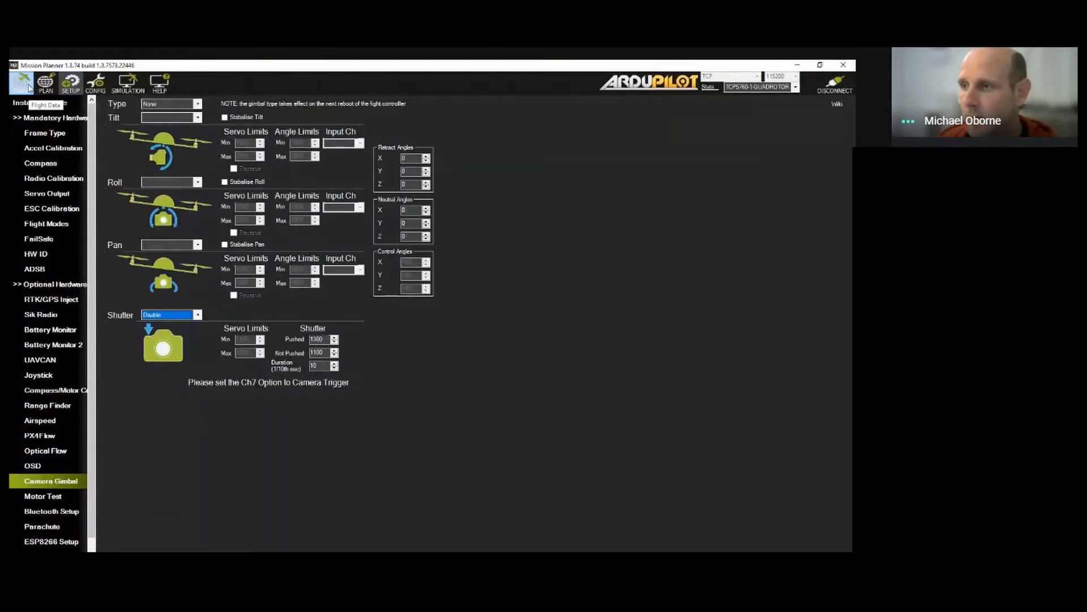
# Return to Flight Data, then switch to the Flight Planner map.
pyautogui.click(19, 83)
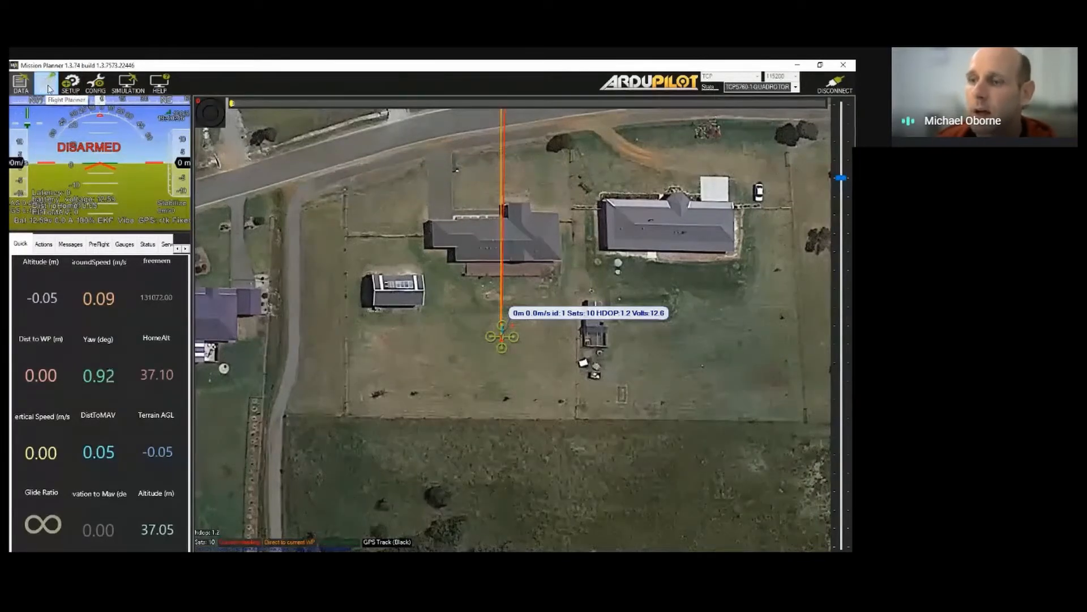
pyautogui.click(45, 83)
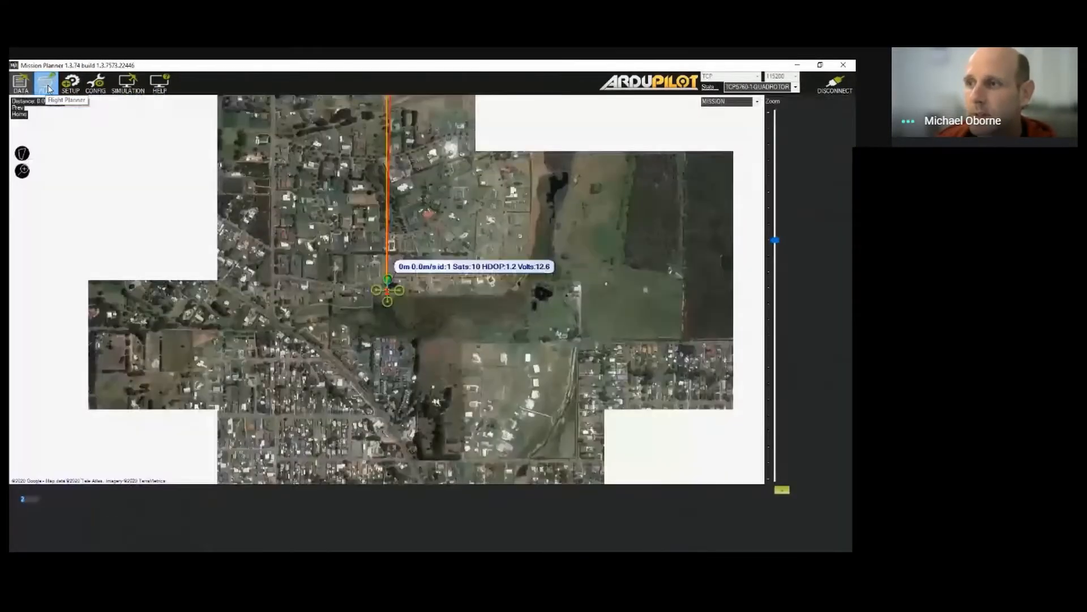
# Zoom the Flight Planner map in on the property around the home location.
pyautogui.click(46, 82)
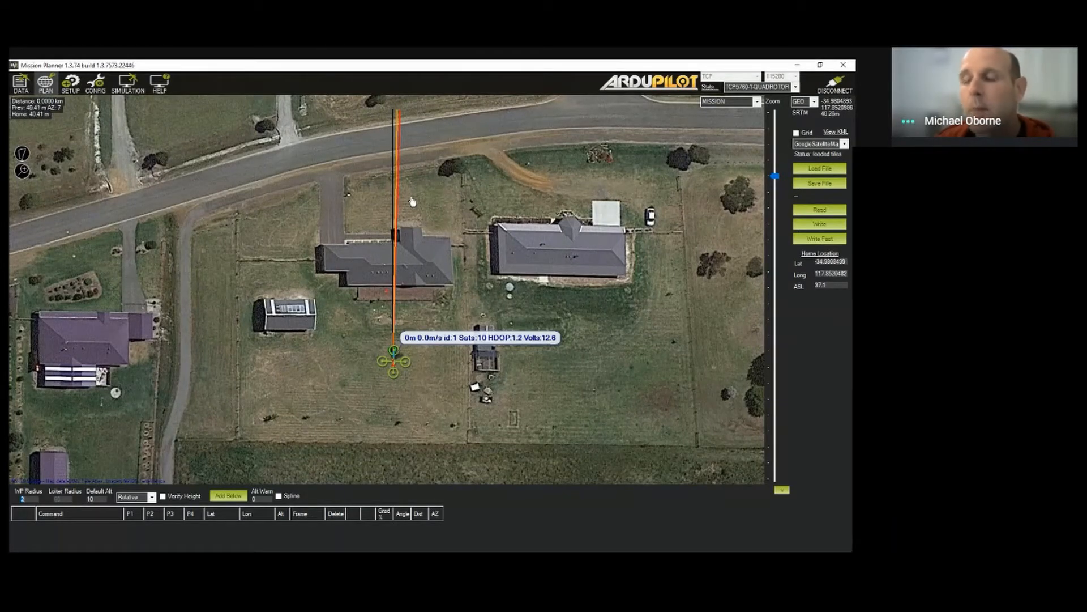
pyautogui.moveTo(310, 200)
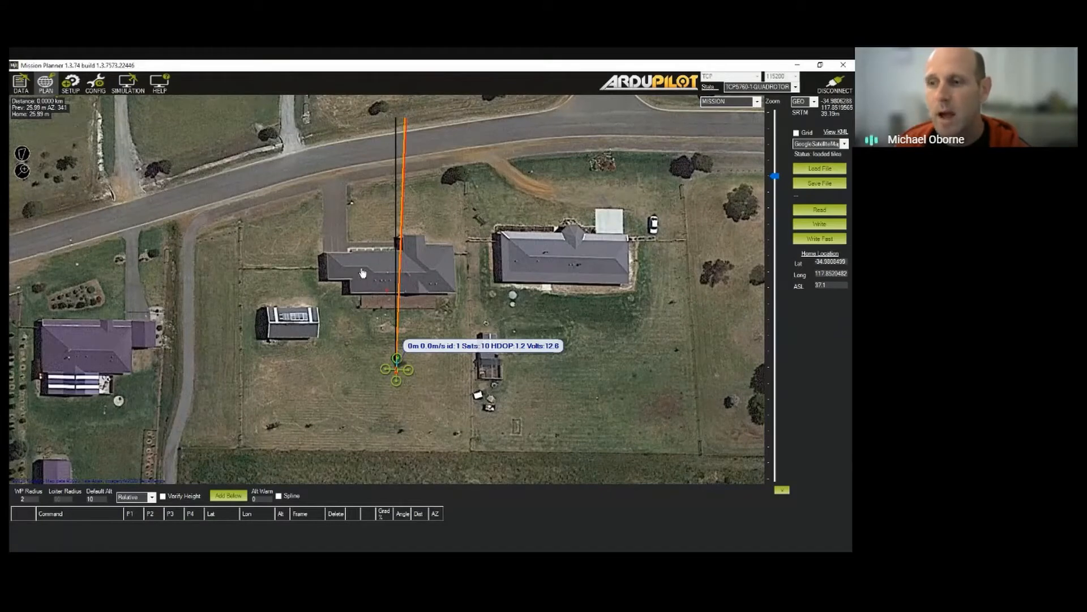
pyautogui.moveTo(311, 291)
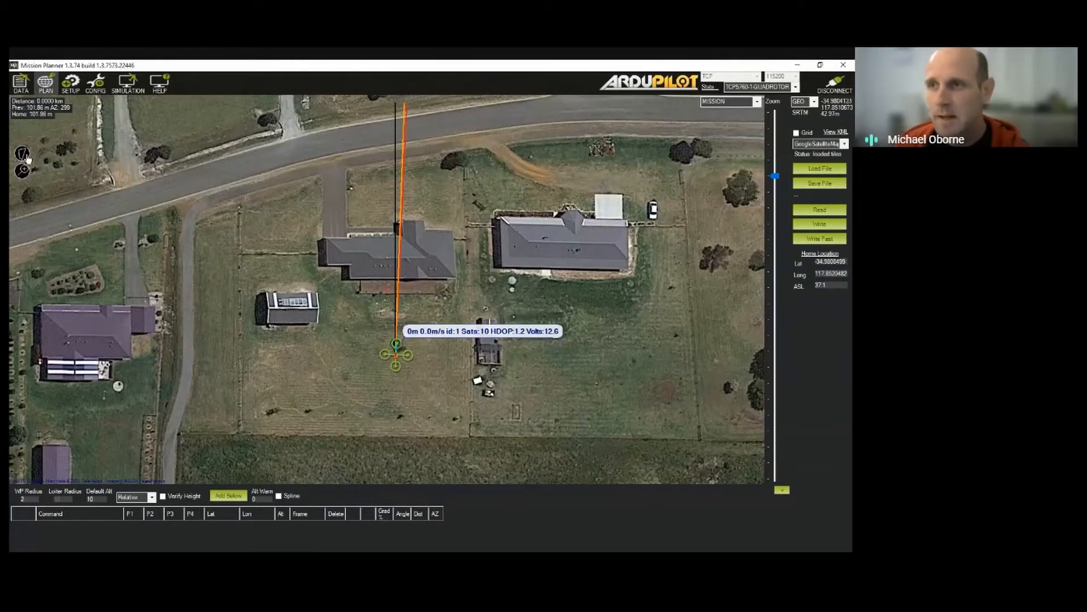
# Draw the polygon corners around the property and launch Survey (Grid) from Auto WP.
pyautogui.click(22, 153)
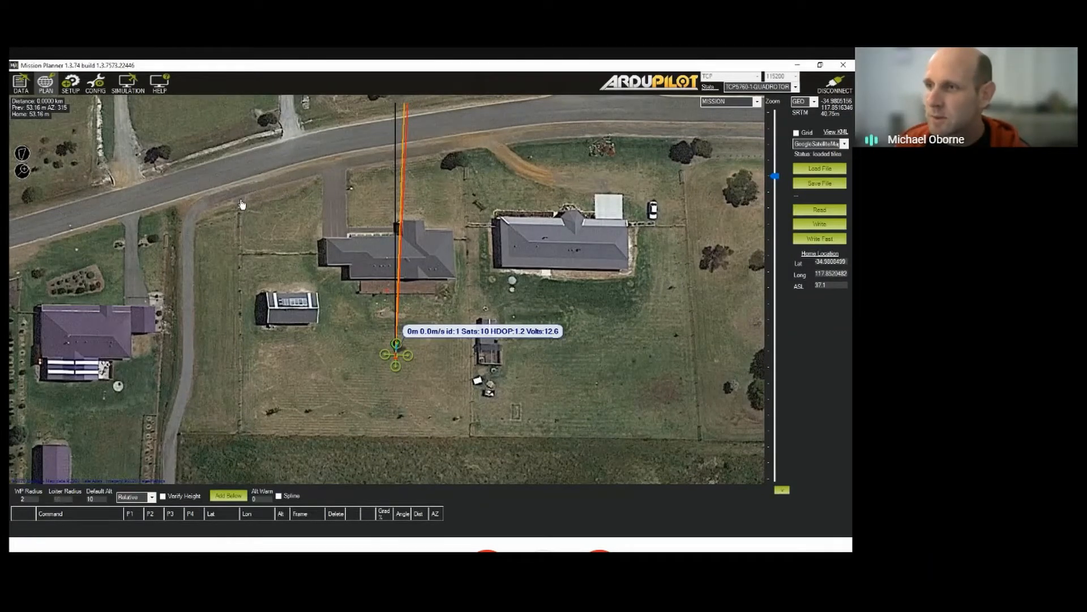
pyautogui.click(240, 196)
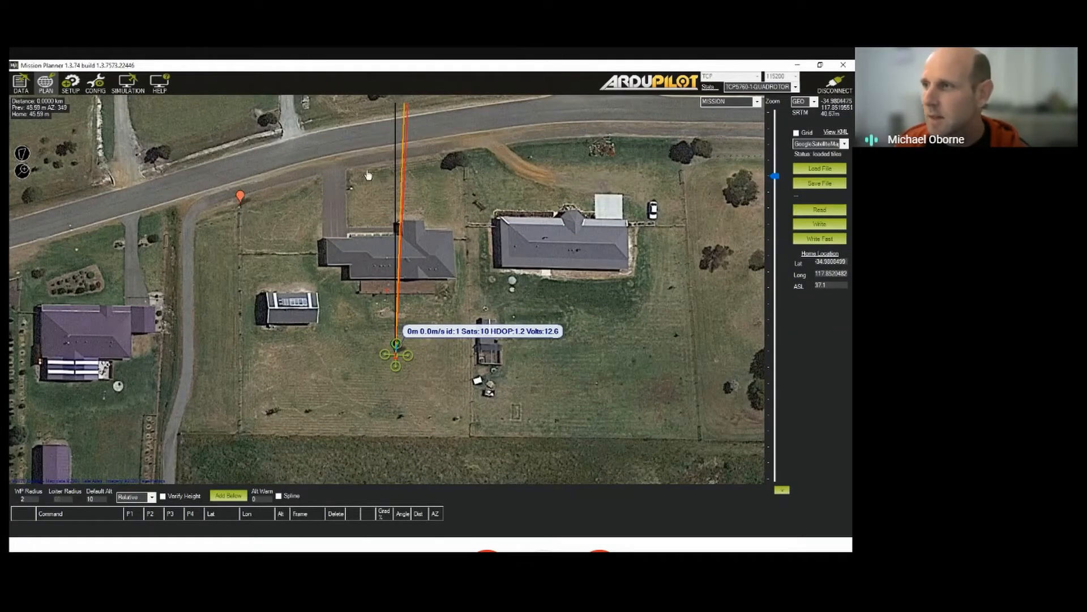
pyautogui.click(468, 144)
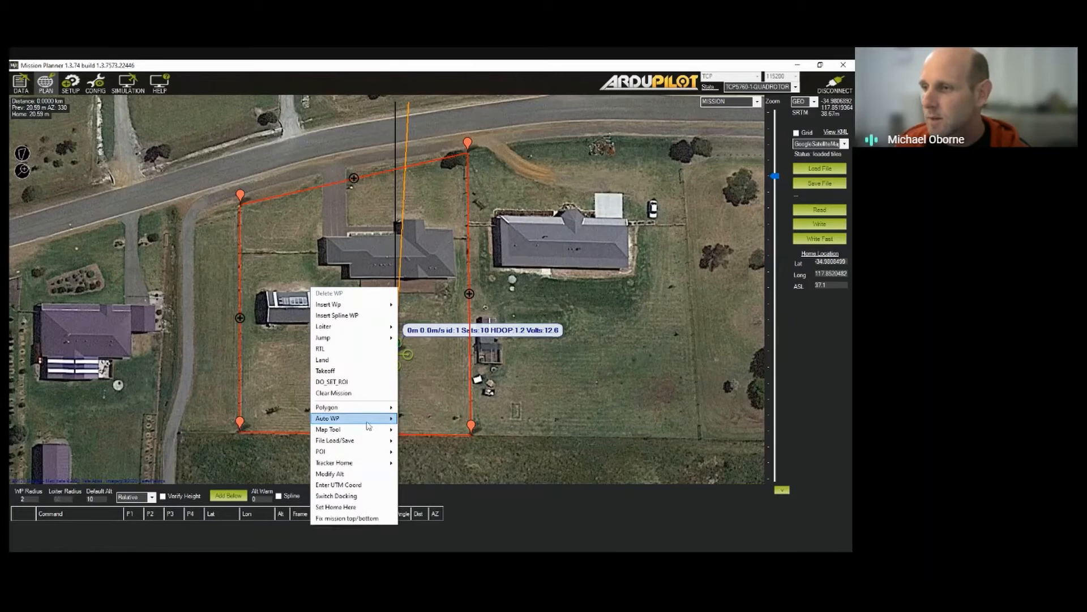
pyautogui.moveTo(328, 418)
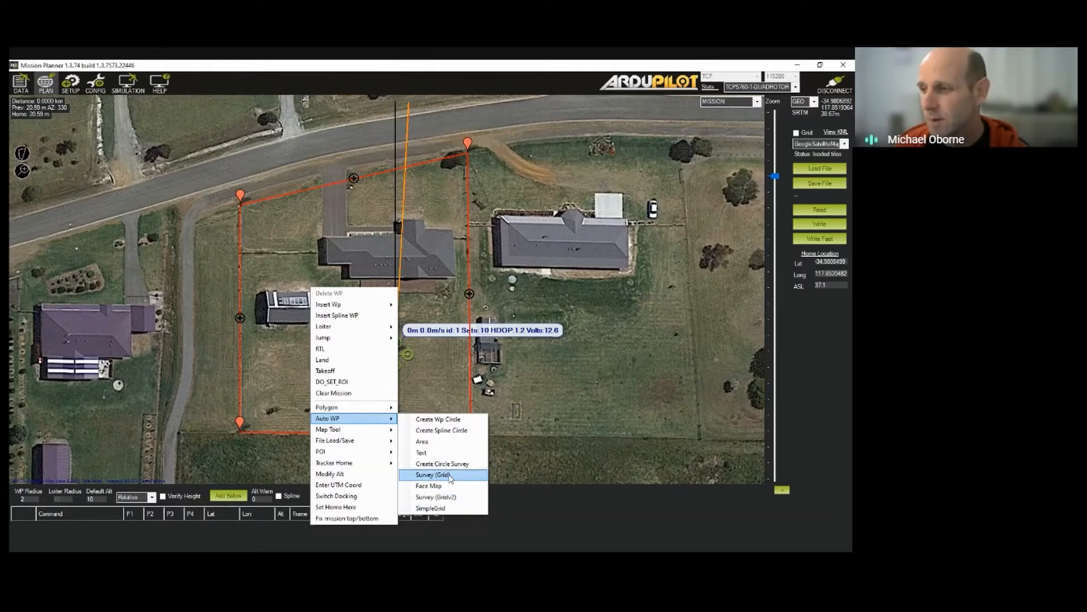
pyautogui.click(433, 474)
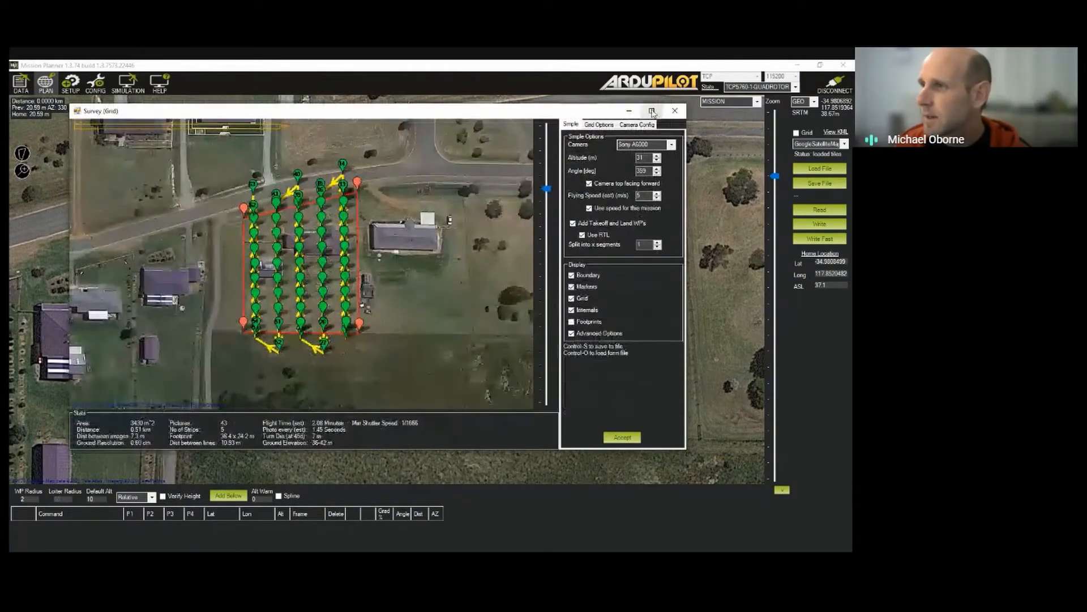
# Maximize the Survey (Grid) window to show the full lawnmower path.
pyautogui.click(653, 111)
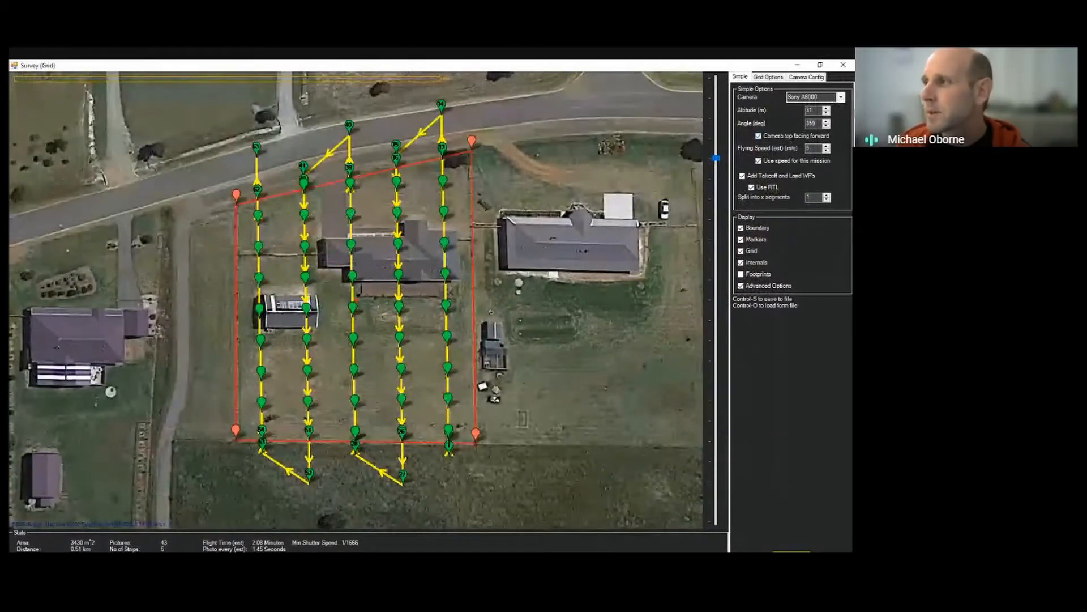
pyautogui.click(839, 97)
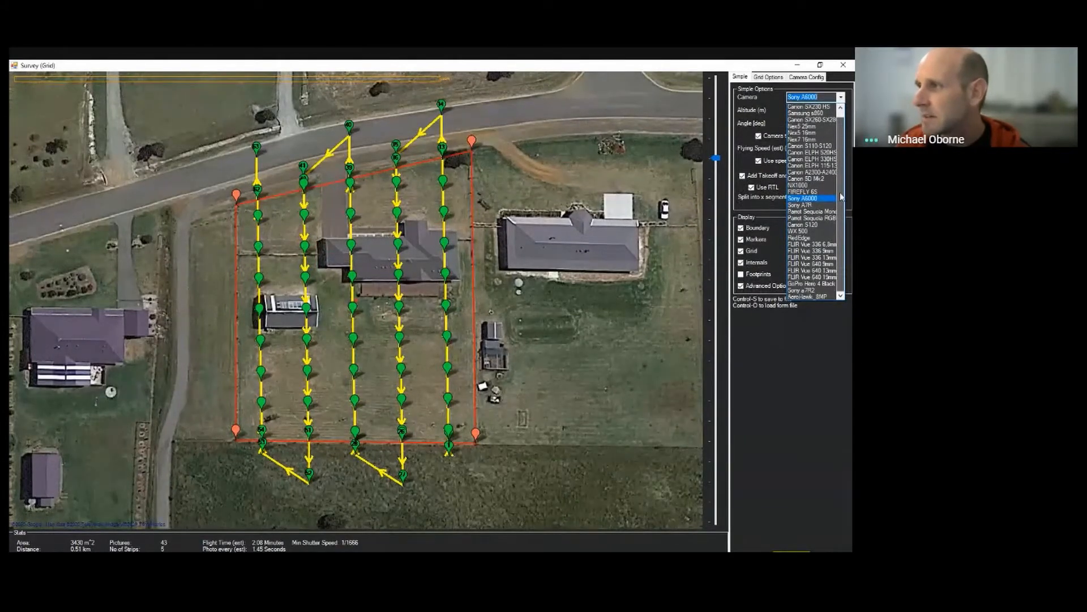
pyautogui.click(804, 197)
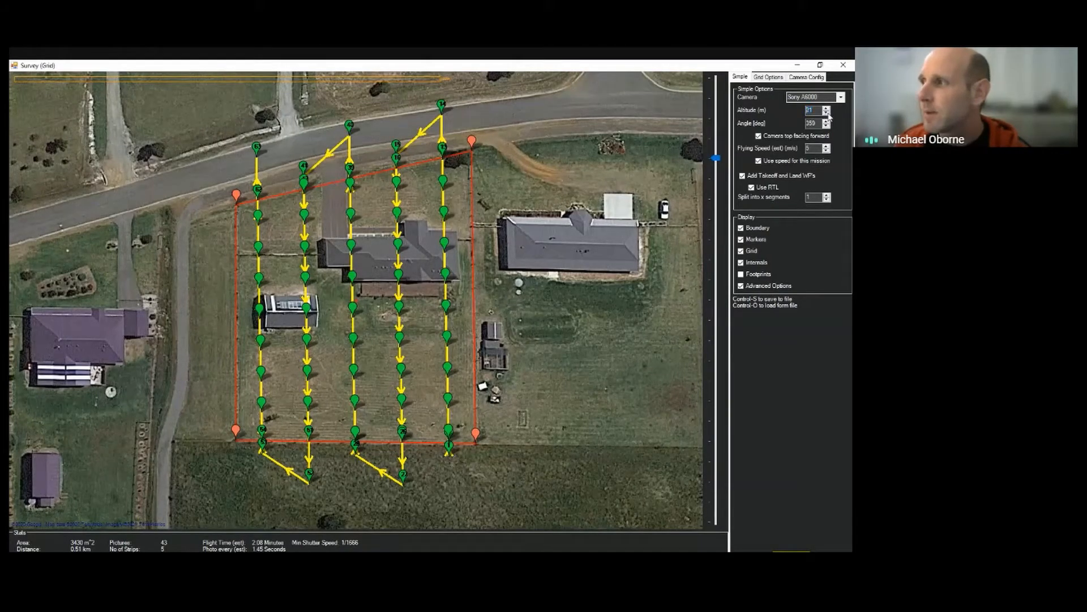
# Untick Internals and try lower and higher survey altitudes, settling back at 43 pictures over 5 strips.
pyautogui.click(825, 108)
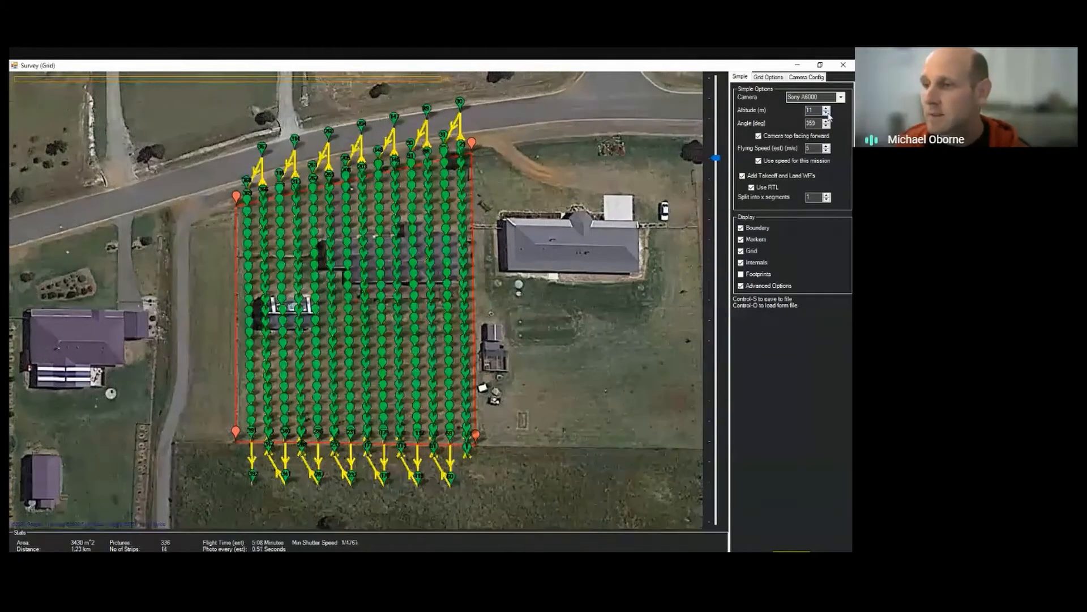
pyautogui.click(741, 261)
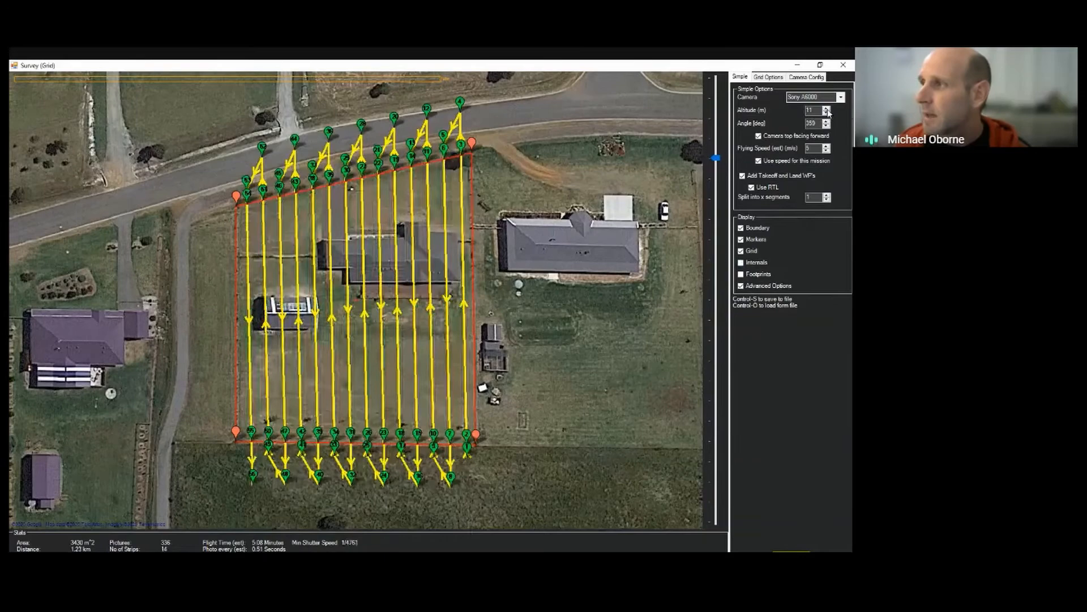
pyautogui.click(826, 109)
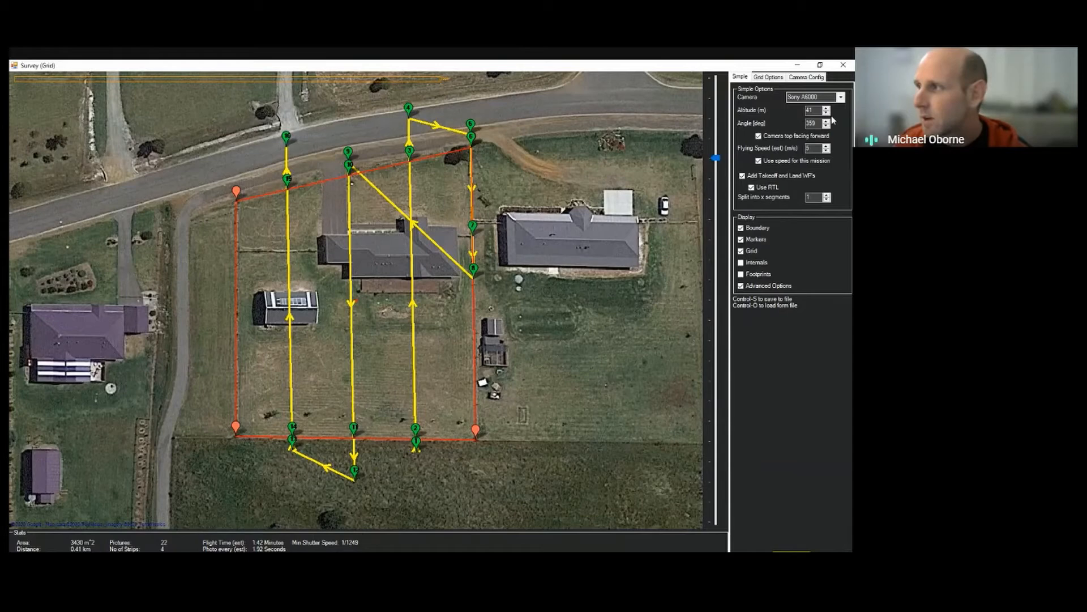
pyautogui.click(826, 108)
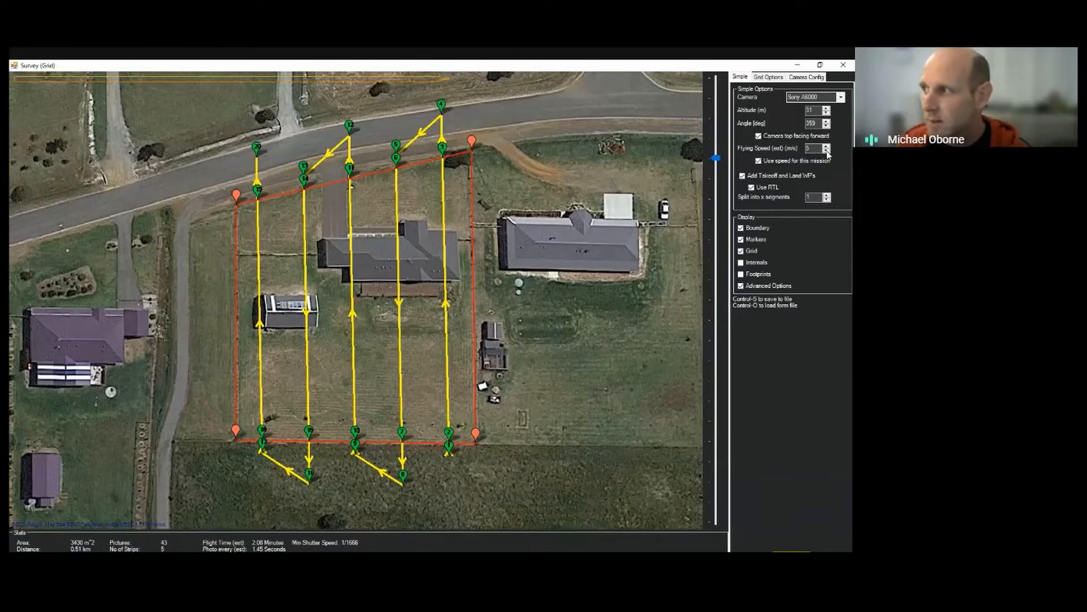
pyautogui.click(825, 151)
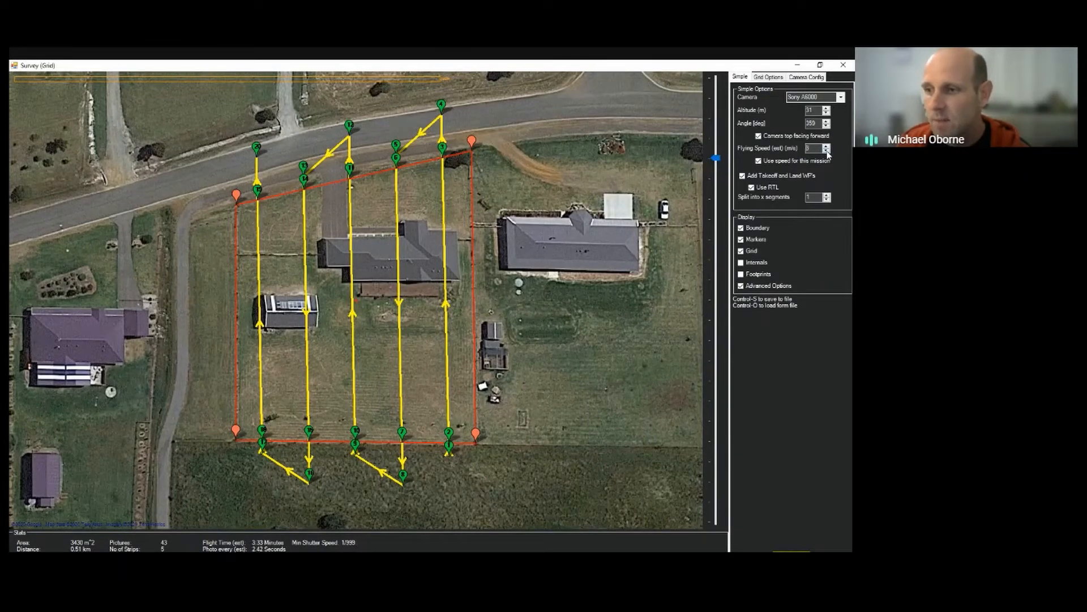
pyautogui.click(825, 150)
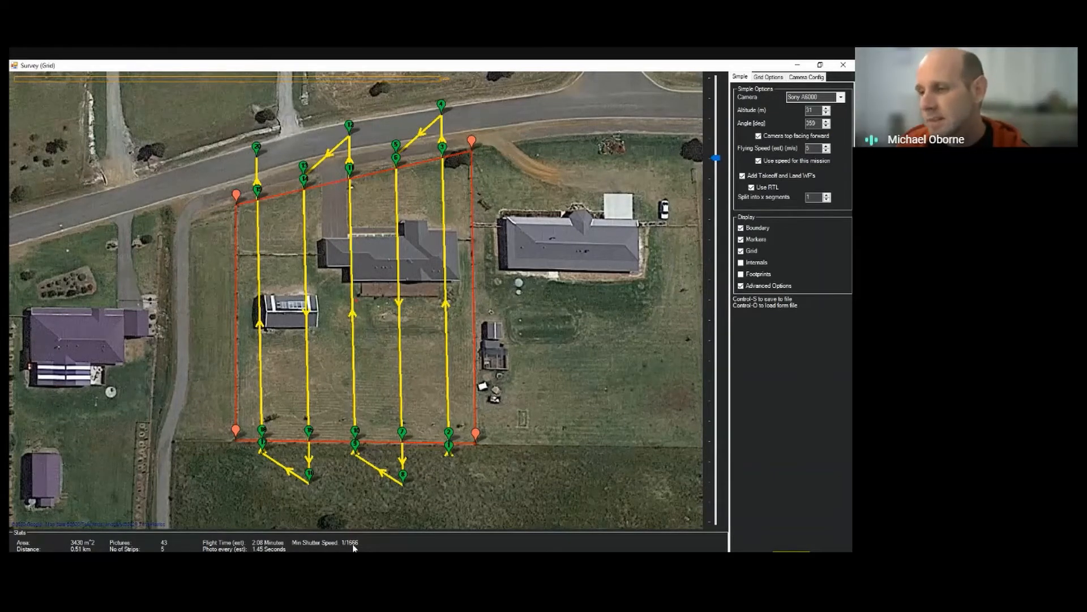
pyautogui.moveTo(336, 548)
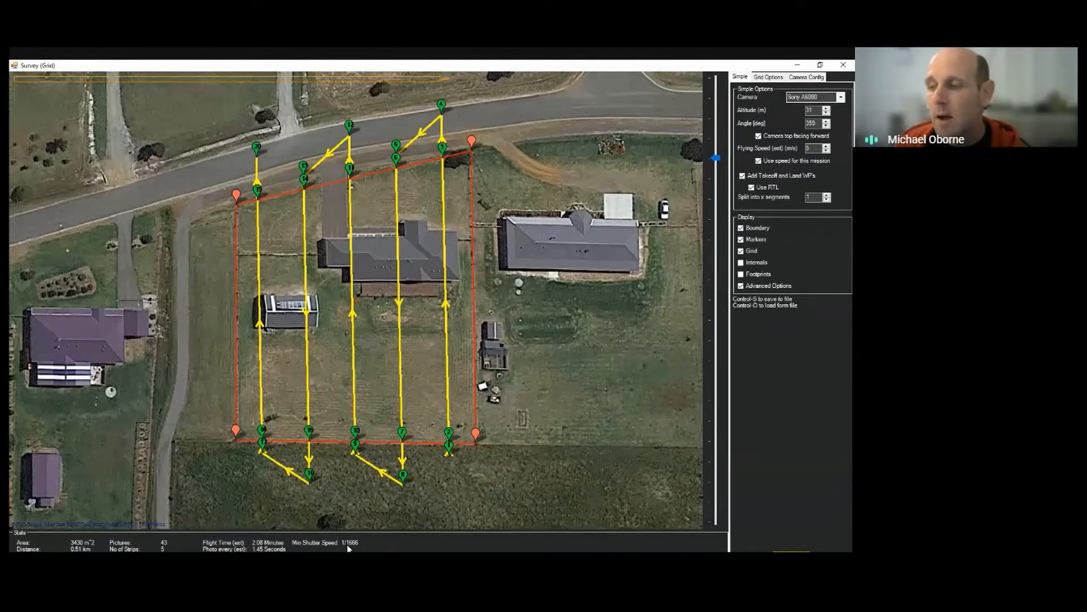
pyautogui.moveTo(375, 541)
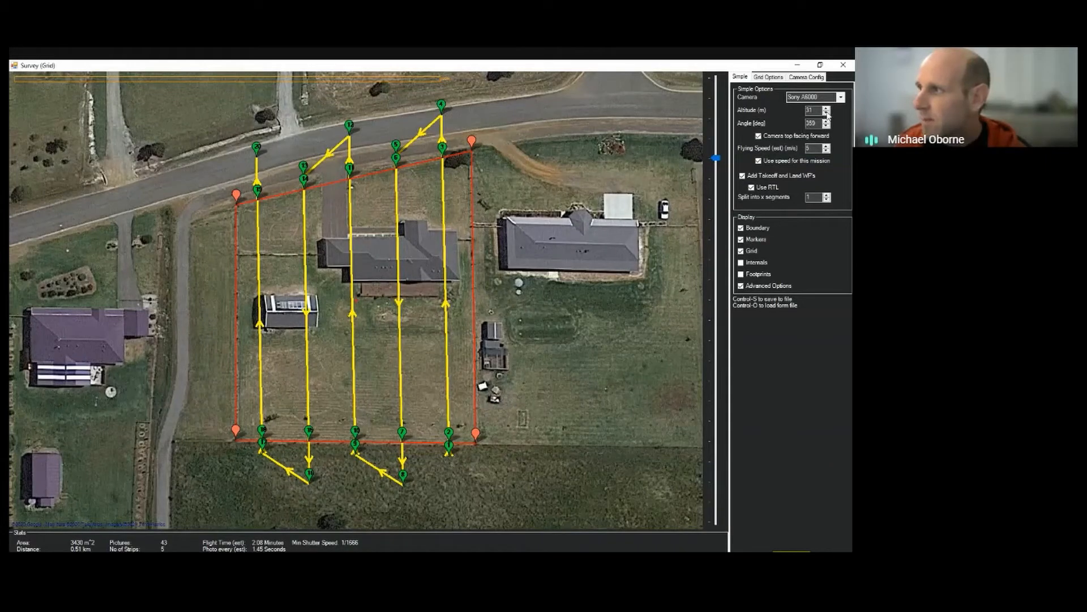
# Set the survey altitude to 30 m for five strips and 44 pictures.
pyautogui.write('11')
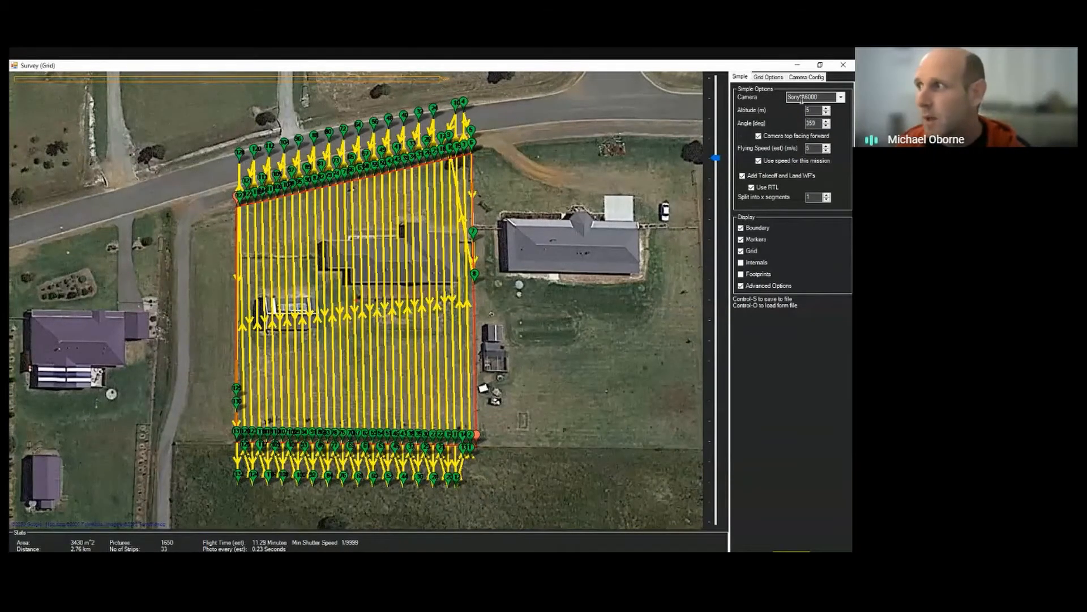
pyautogui.click(825, 108)
pyautogui.write('30')
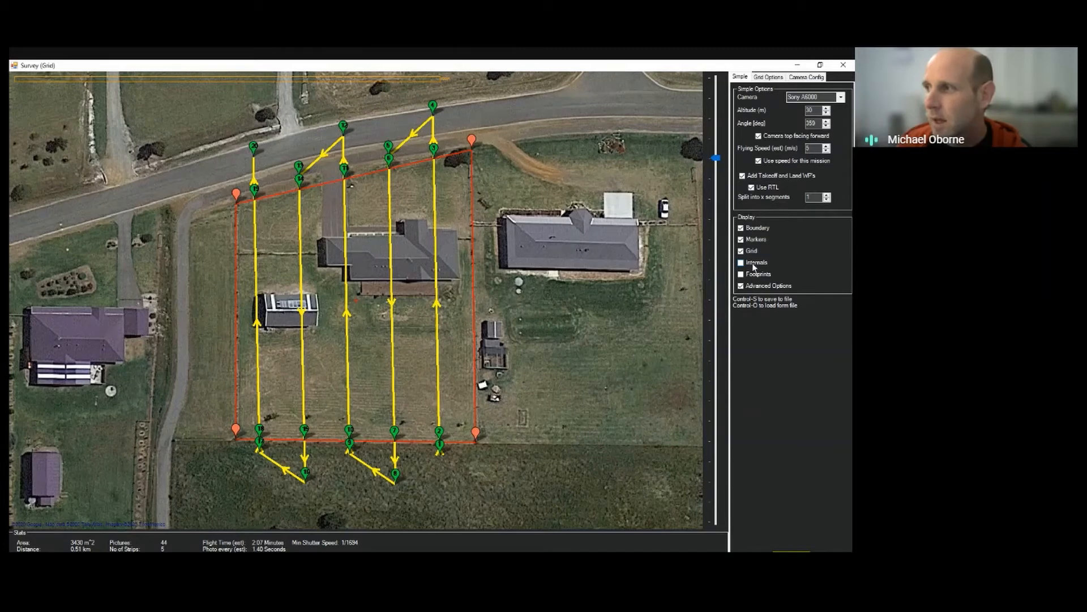
# Show the camera trigger points along each flight line, then go to the grid options settings.
pyautogui.click(741, 262)
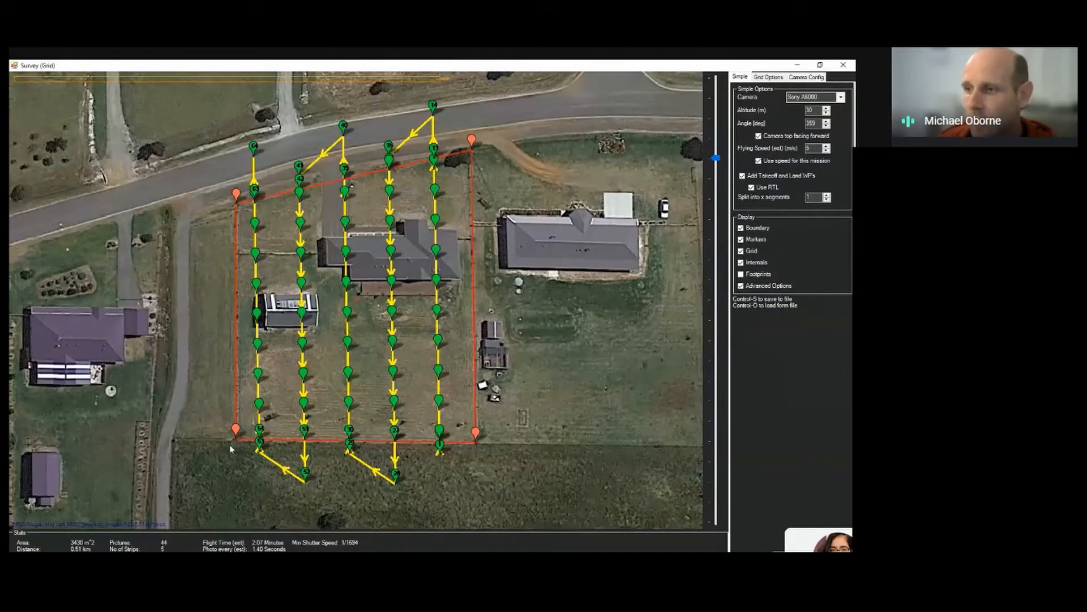
pyautogui.moveTo(353, 412)
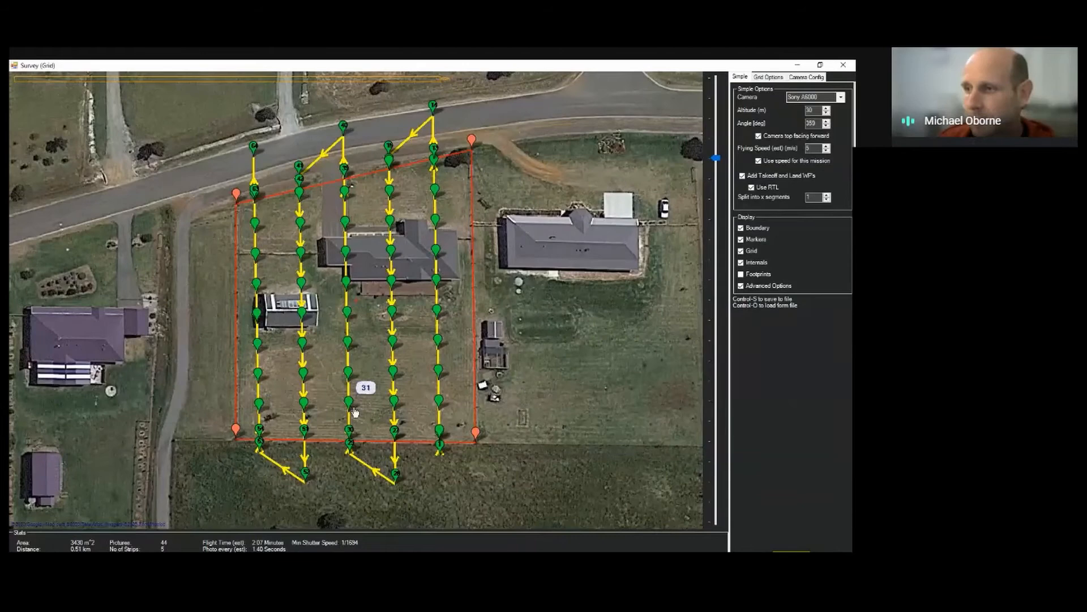
pyautogui.moveTo(440, 385)
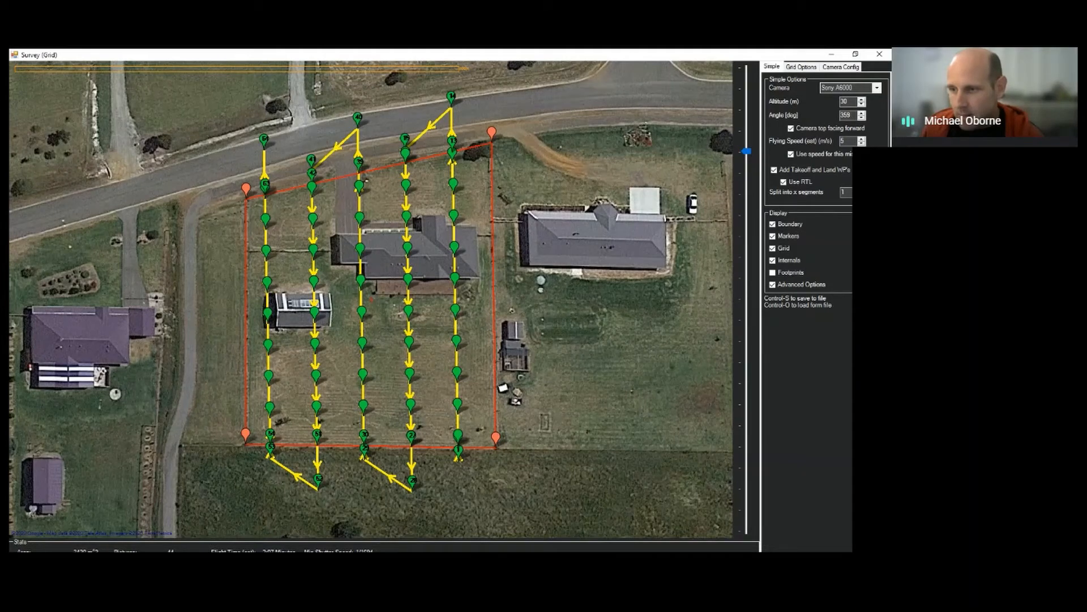
pyautogui.click(799, 65)
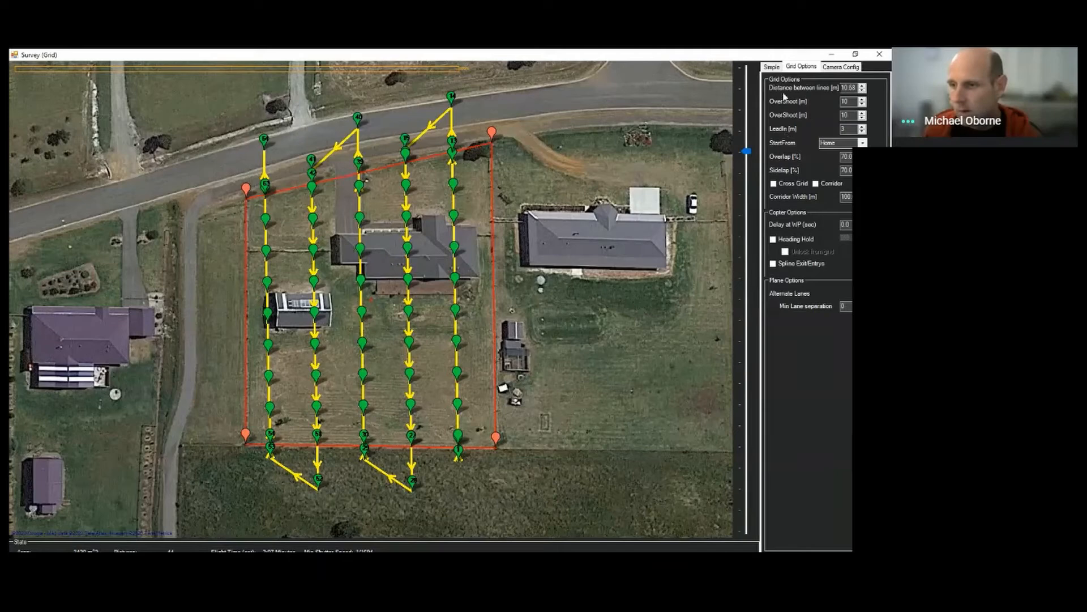
# Return to the Simple survey settings with camera, 30 m altitude and grid angle.
pyautogui.click(772, 65)
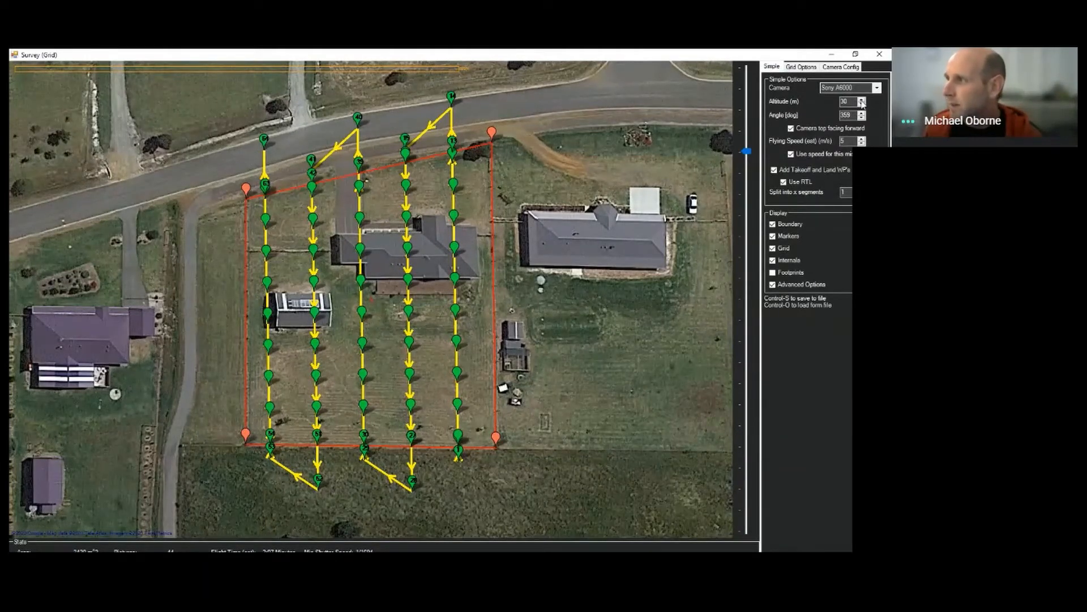
pyautogui.click(862, 99)
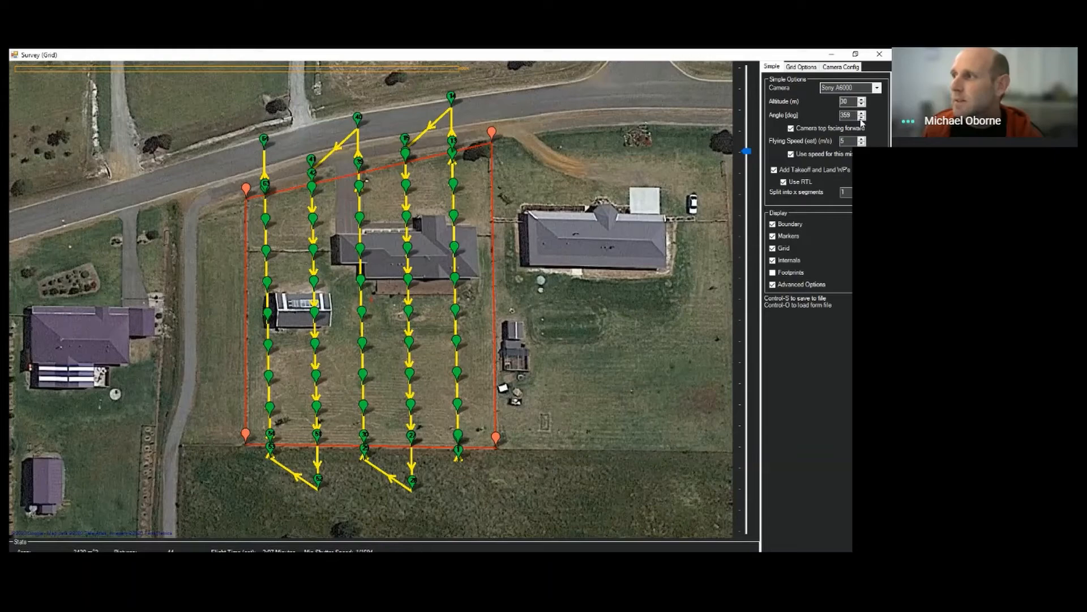
# Rotate the grid angle to 0 degrees, keeping five north-south flight lines.
pyautogui.click(861, 117)
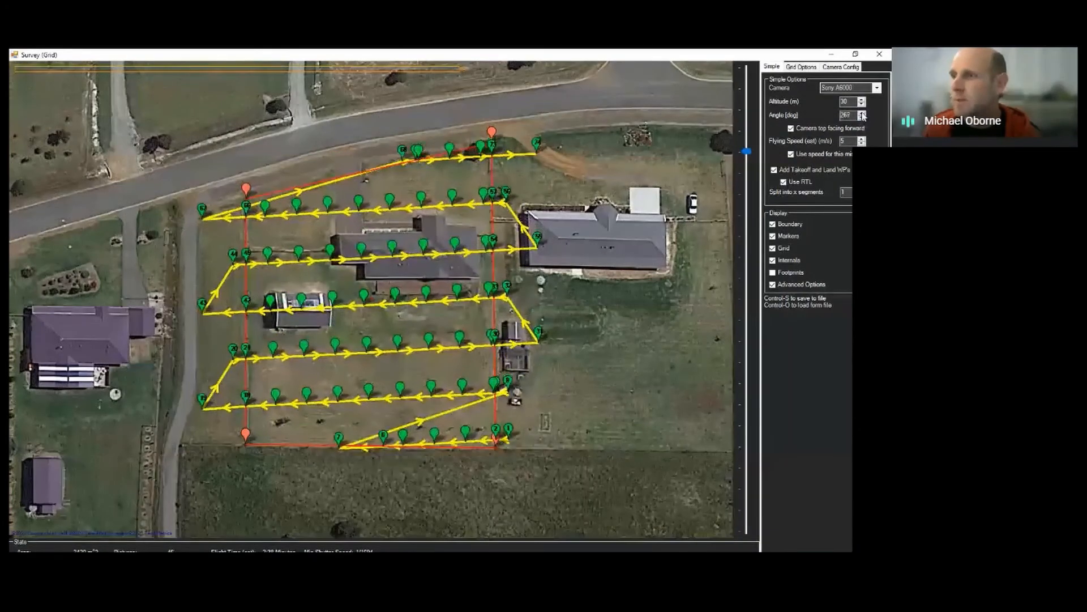
pyautogui.click(862, 112)
pyautogui.write('0')
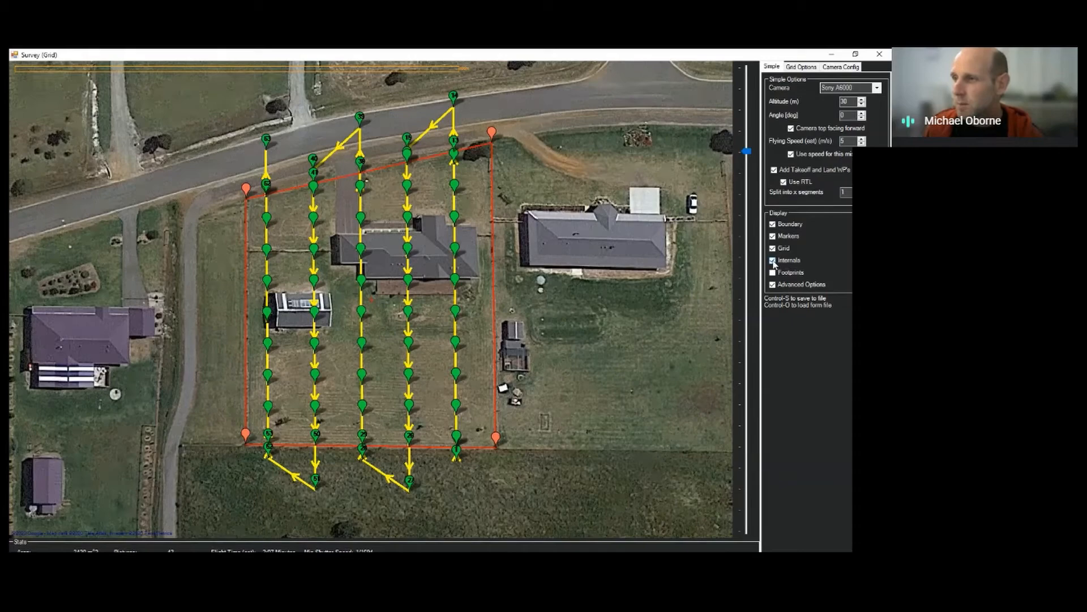
# Hide the intermediate waypoints and markers, and overlay camera footprints coloured by overlap.
pyautogui.click(772, 261)
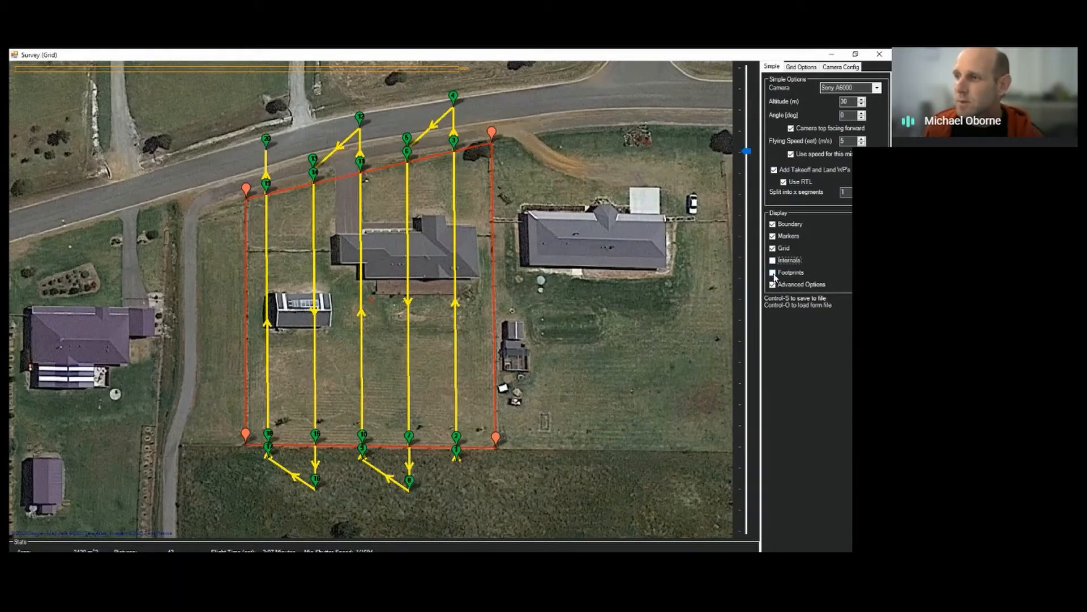
pyautogui.click(774, 271)
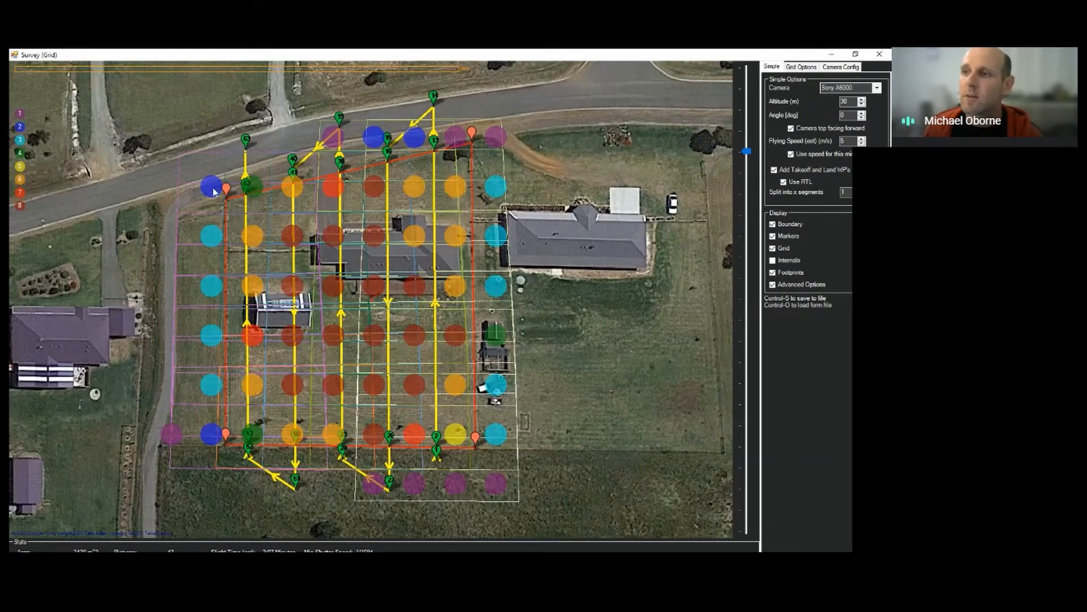
pyautogui.moveTo(56, 139)
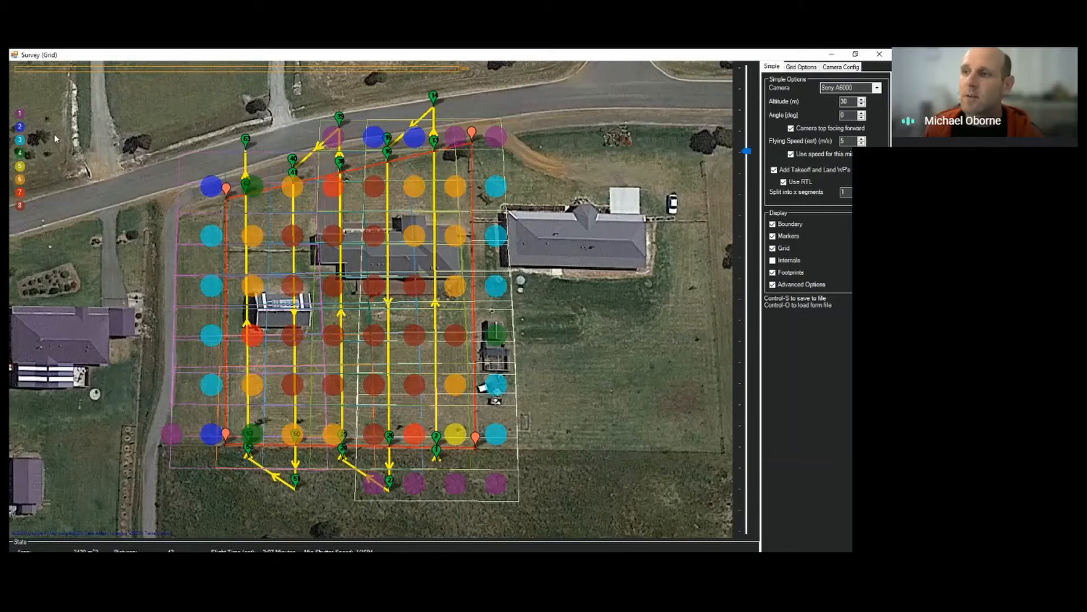
pyautogui.moveTo(24, 132)
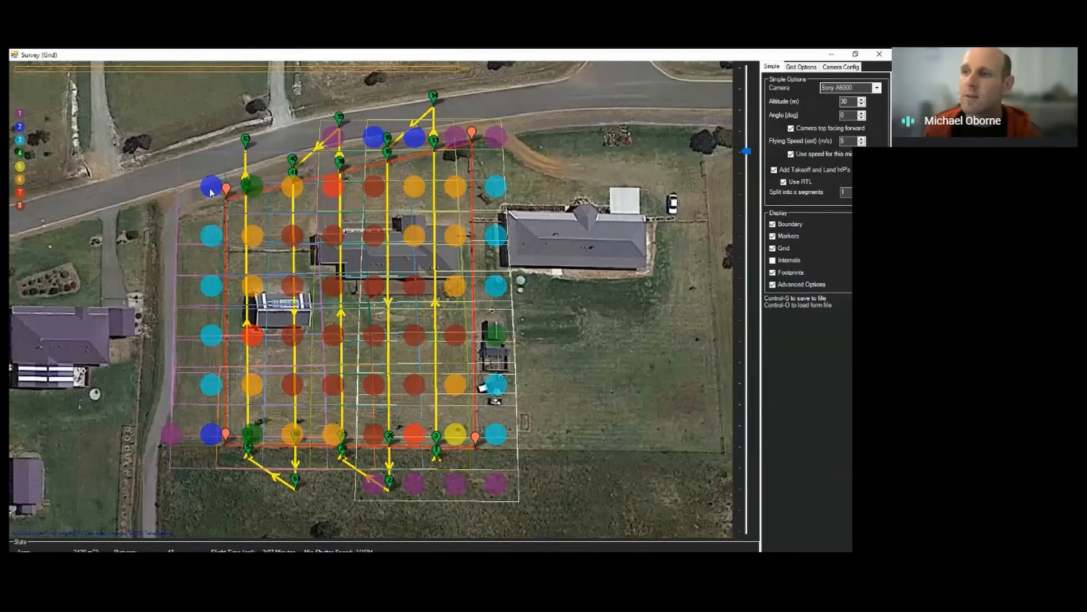
pyautogui.moveTo(218, 239)
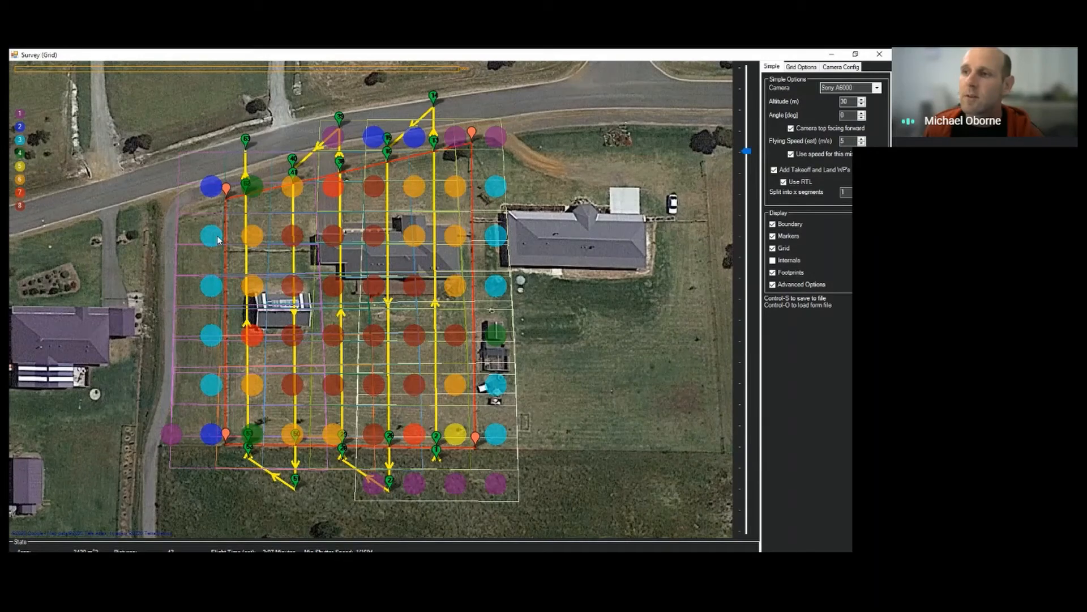
pyautogui.moveTo(40, 155)
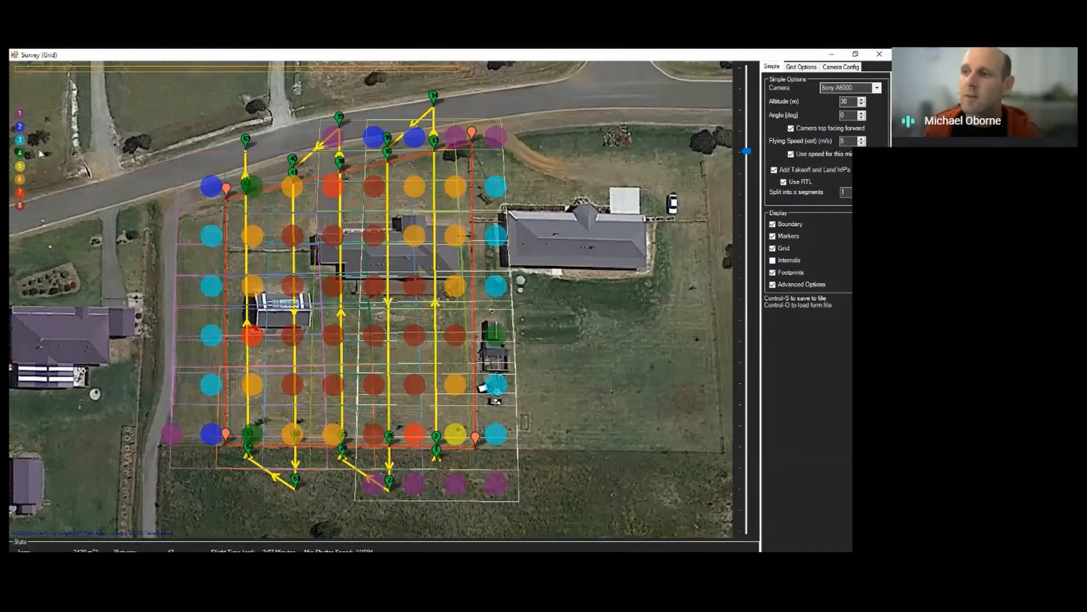
pyautogui.moveTo(172, 447)
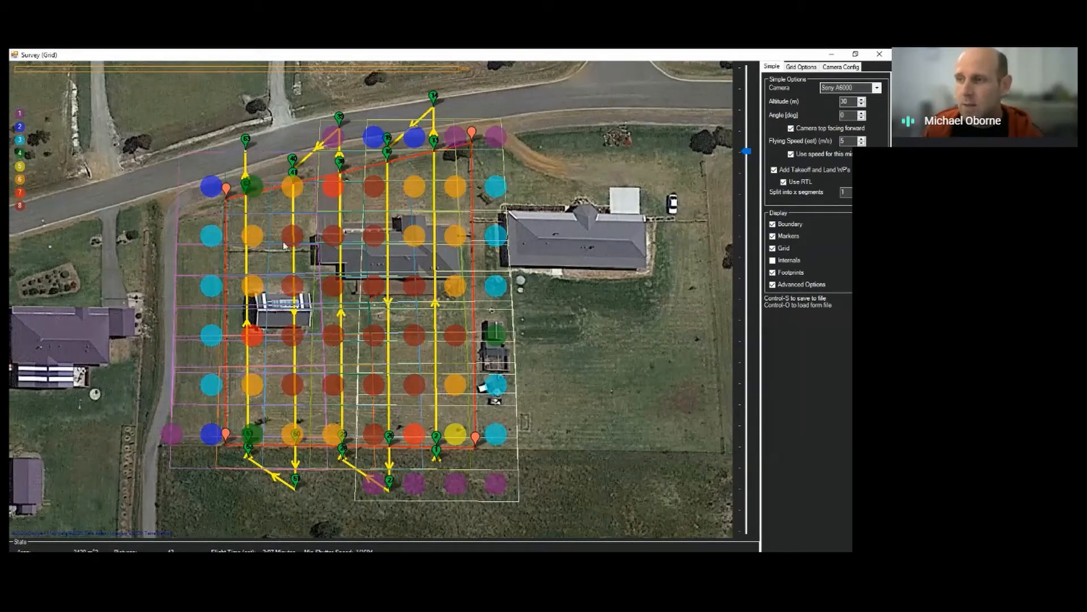
pyautogui.moveTo(423, 290)
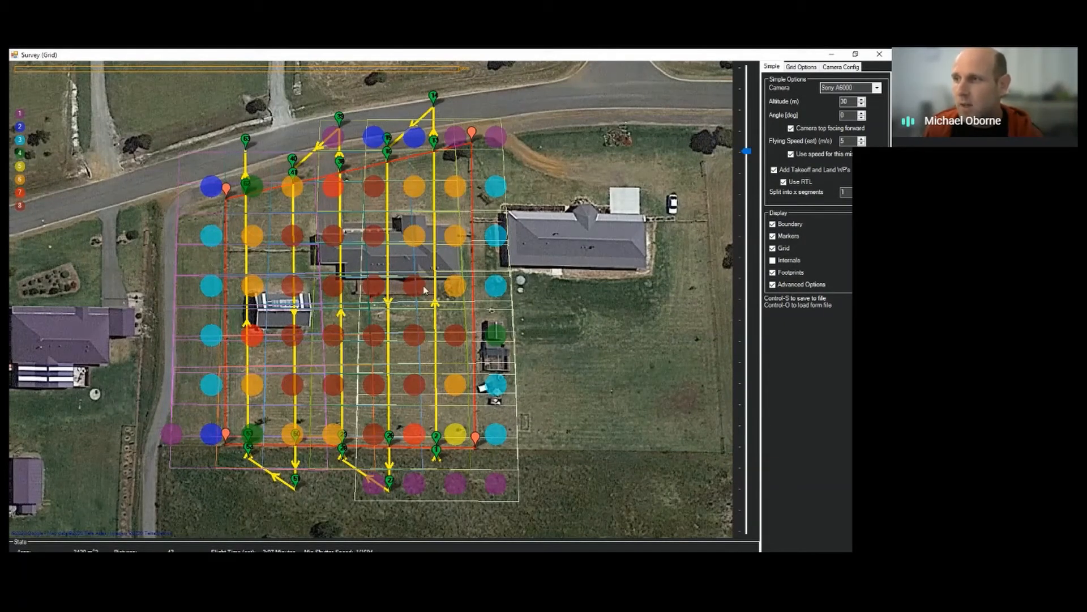
pyautogui.moveTo(503, 218)
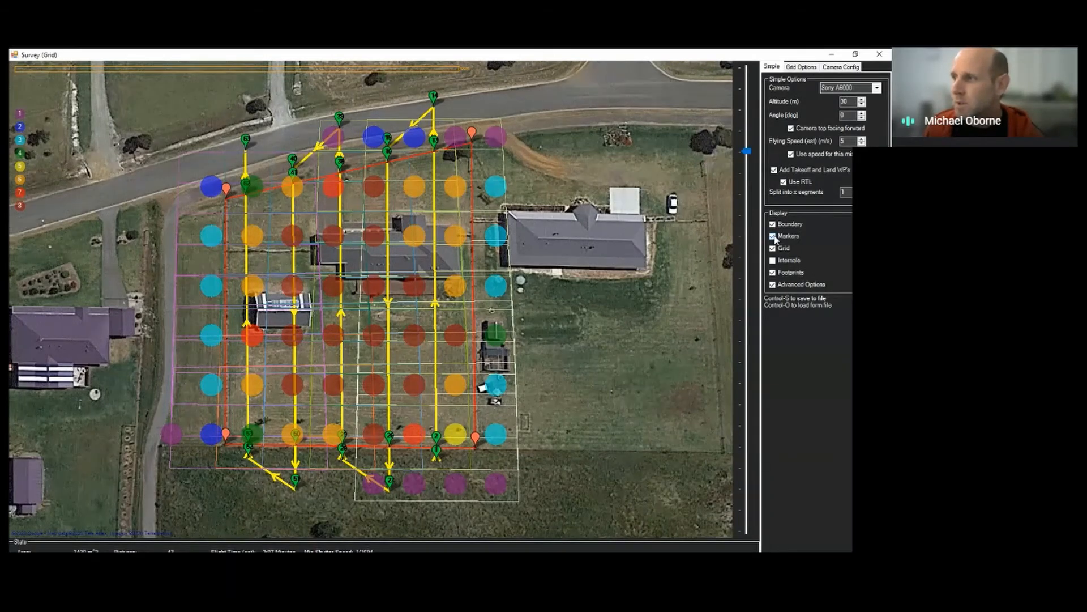
pyautogui.click(773, 236)
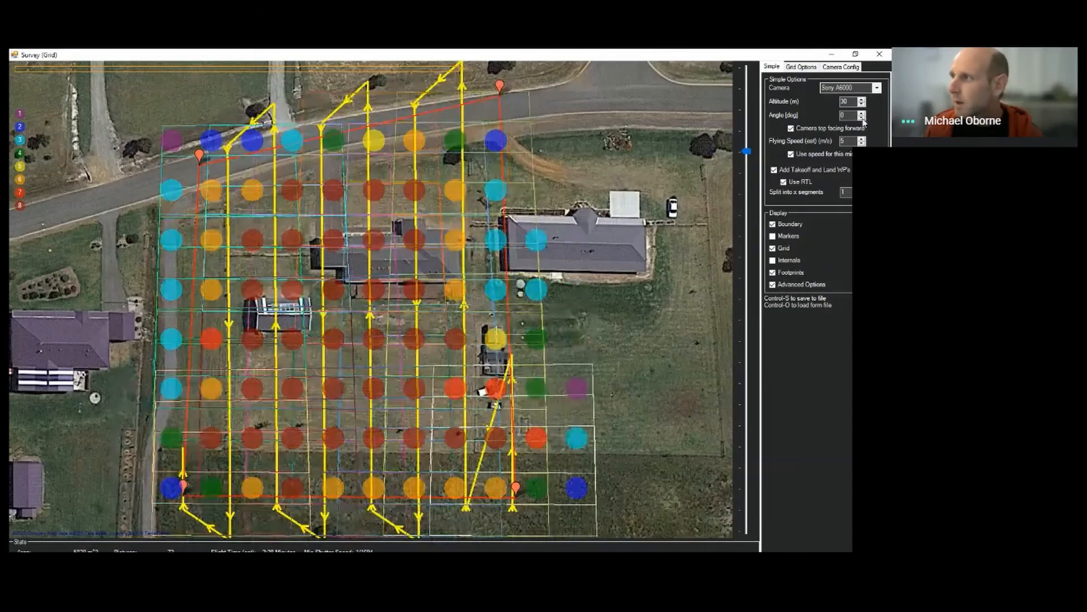
# Step the grid angle through several values around 360, ending at 359 degrees.
pyautogui.click(862, 112)
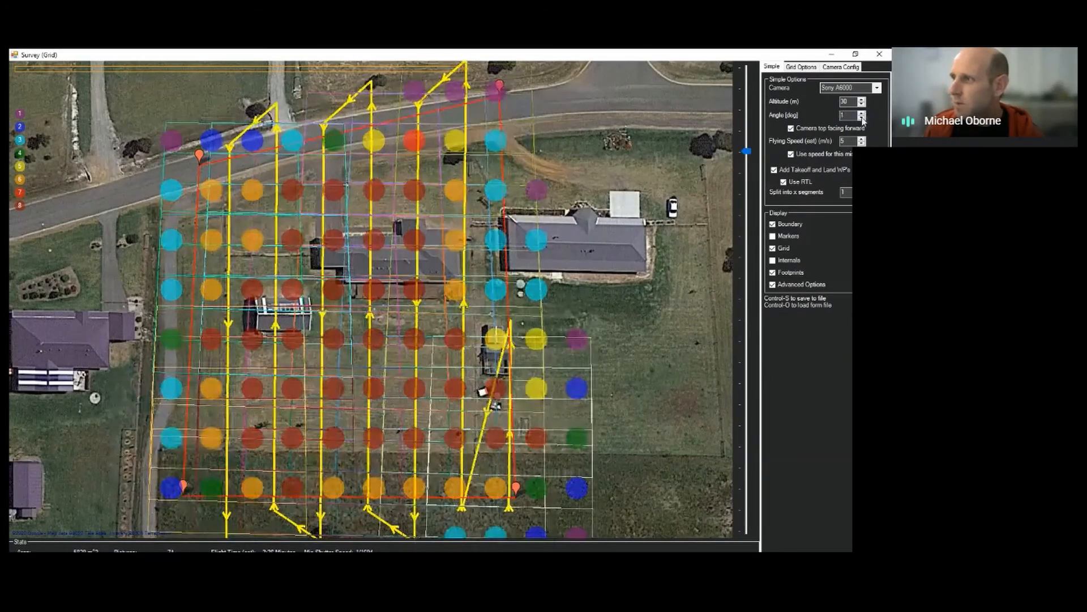
pyautogui.click(862, 112)
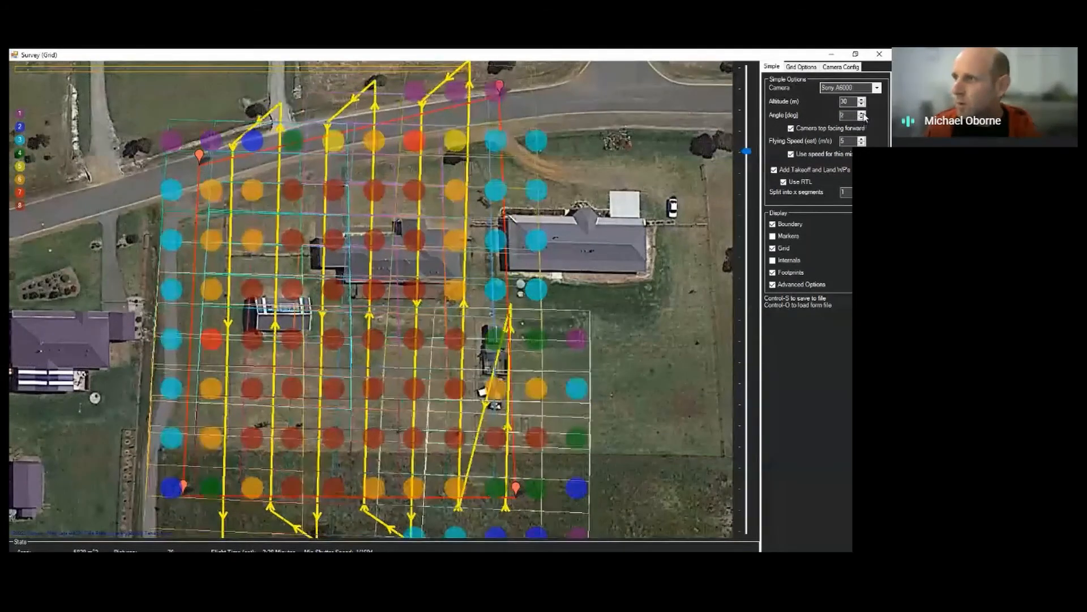
pyautogui.click(863, 112)
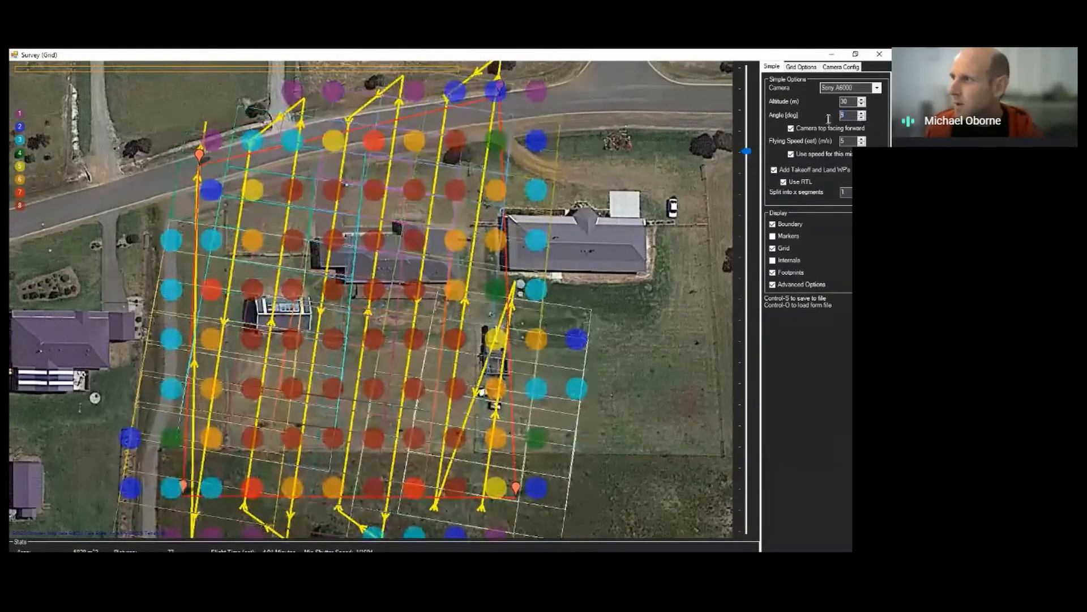
pyautogui.click(861, 117)
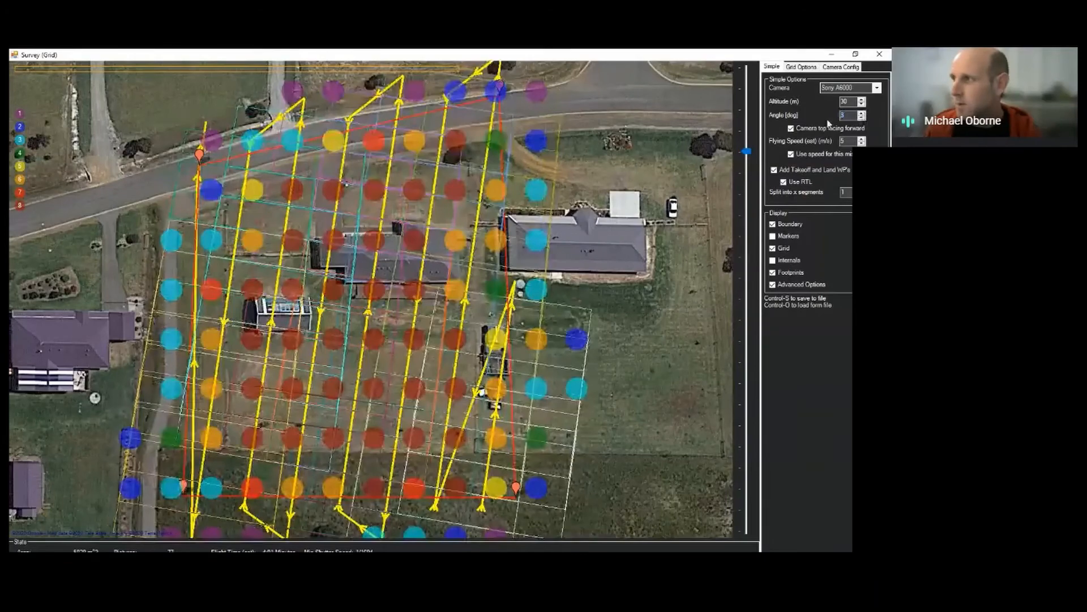
pyautogui.click(862, 113)
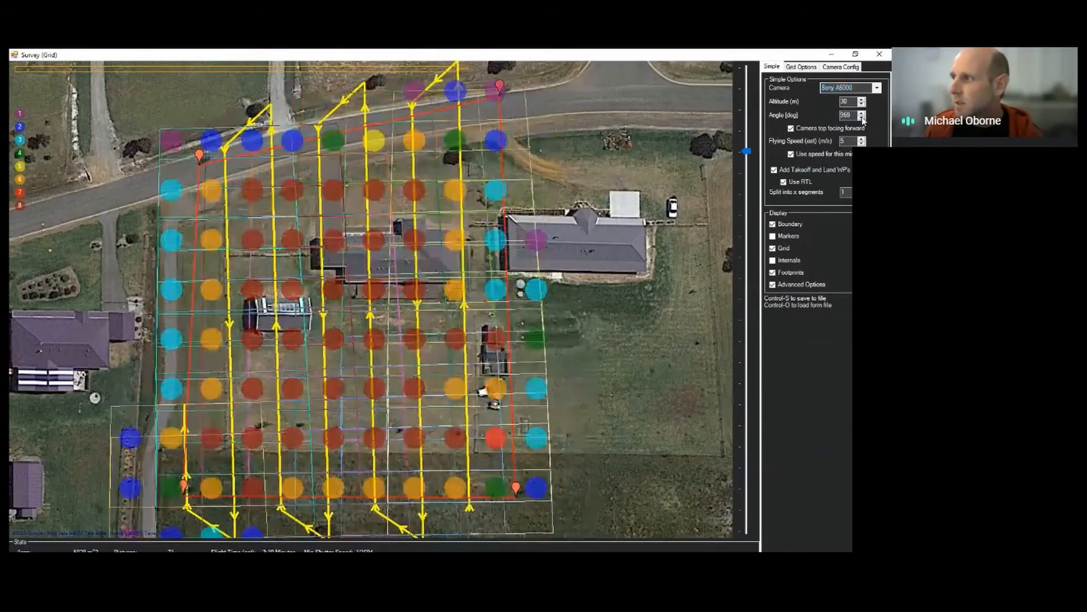
pyautogui.click(862, 118)
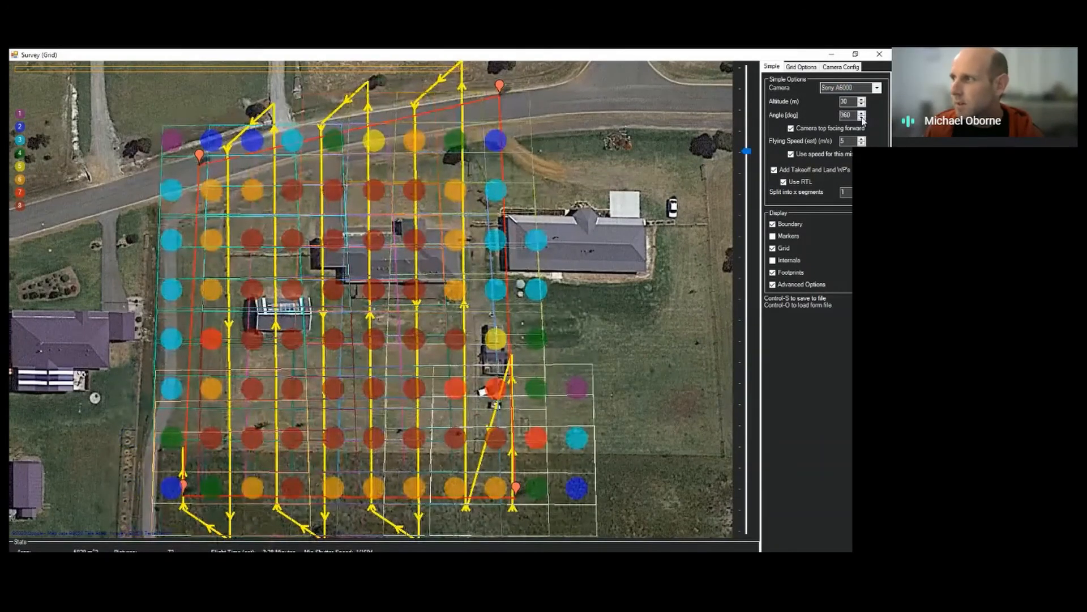
pyautogui.click(863, 117)
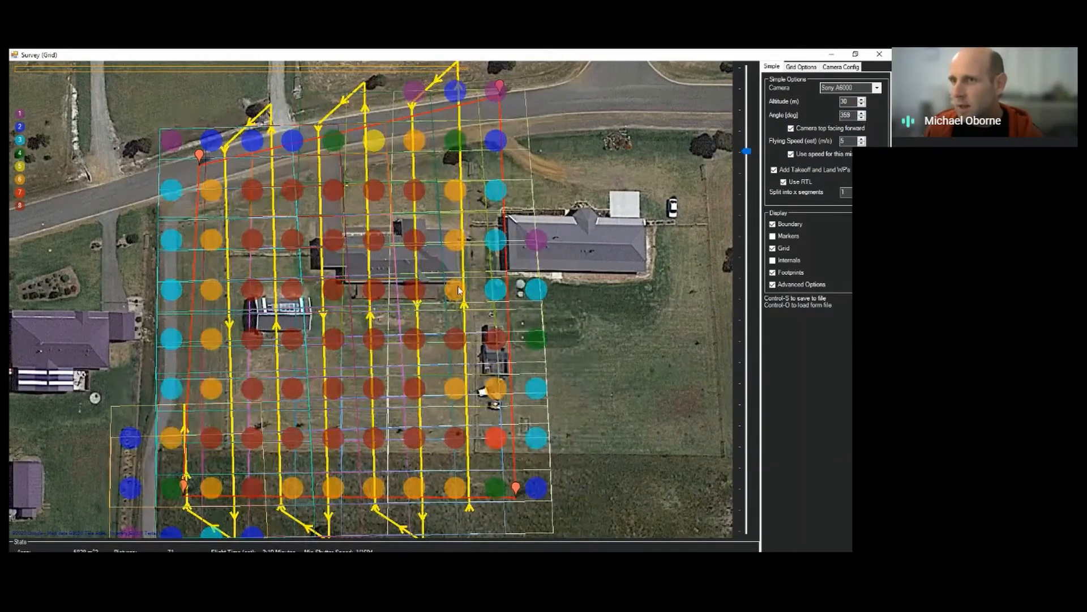
pyautogui.moveTo(458, 160)
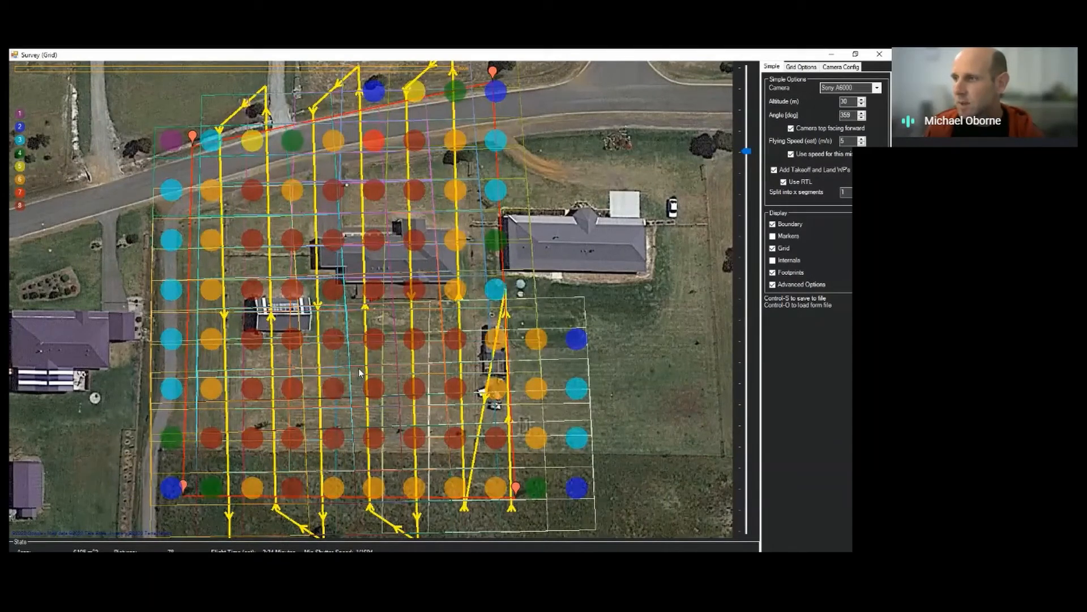
pyautogui.moveTo(470, 169)
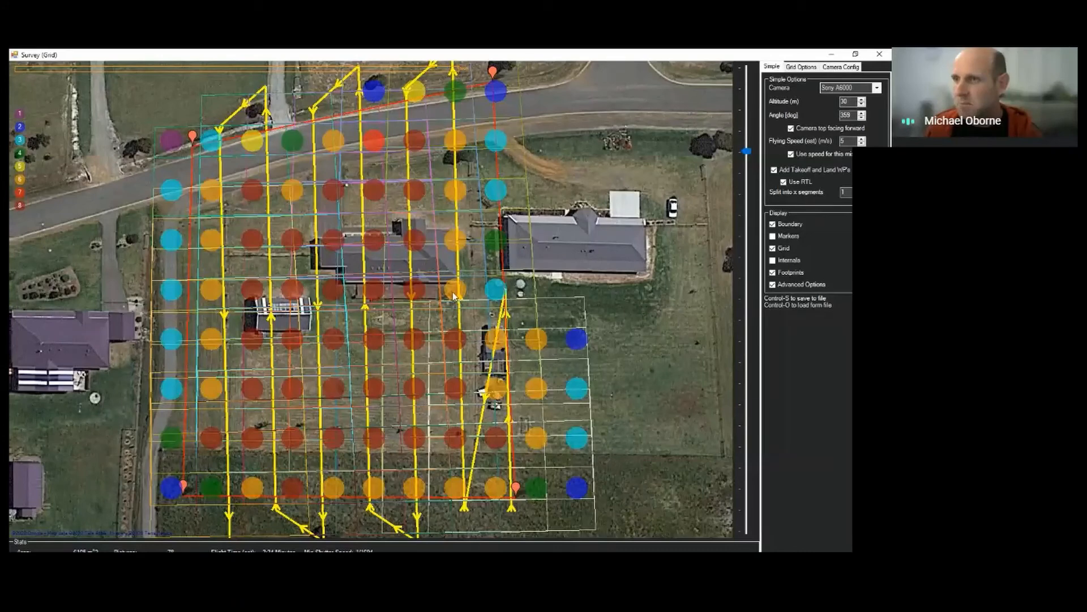
pyautogui.moveTo(212, 316)
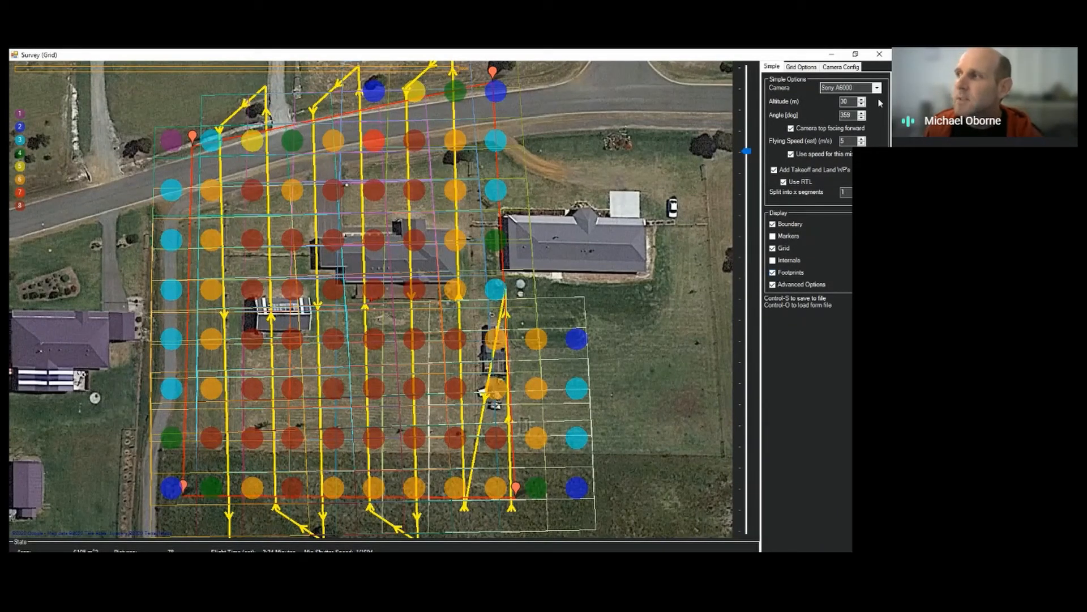
# Hide the camera footprints and show waypoint markers along the flight lines.
pyautogui.click(877, 87)
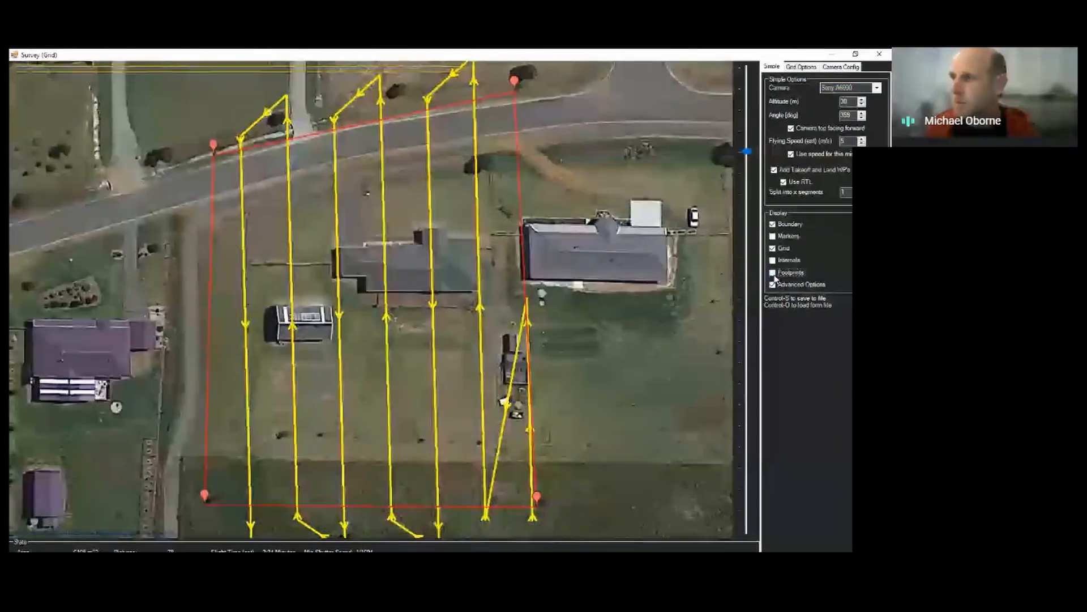
pyautogui.click(772, 236)
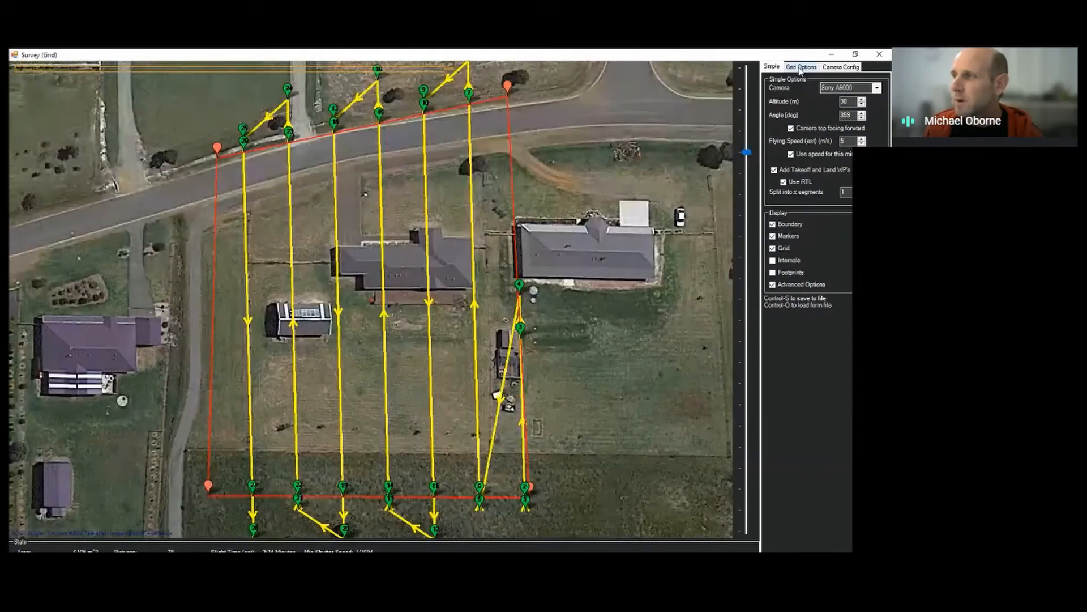
# Switch to the Grid Options with line spacing, overshoot, lead-in and start point.
pyautogui.click(801, 65)
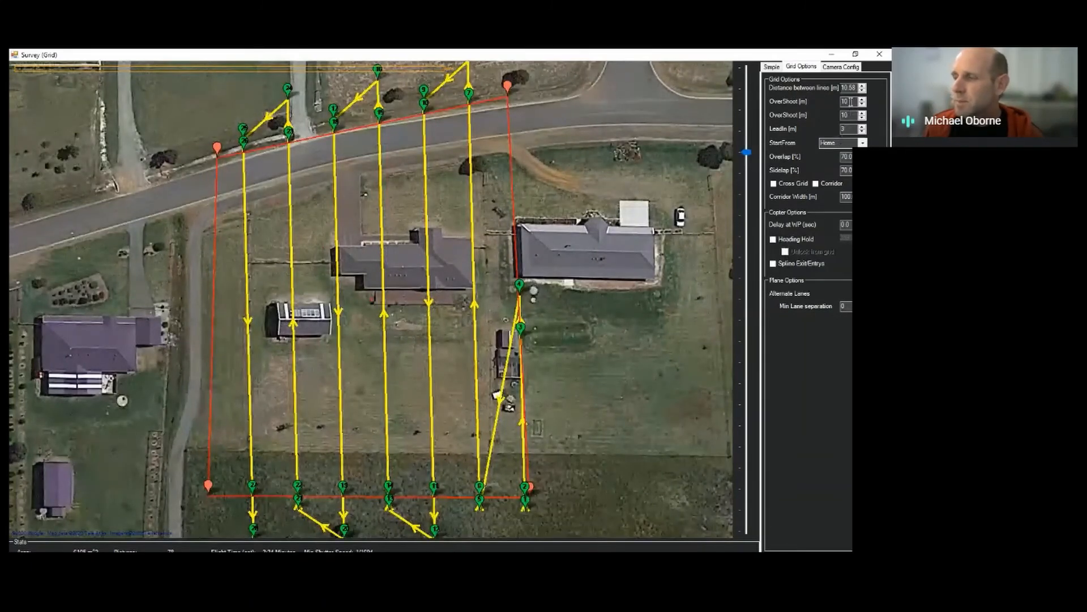
pyautogui.moveTo(381, 307)
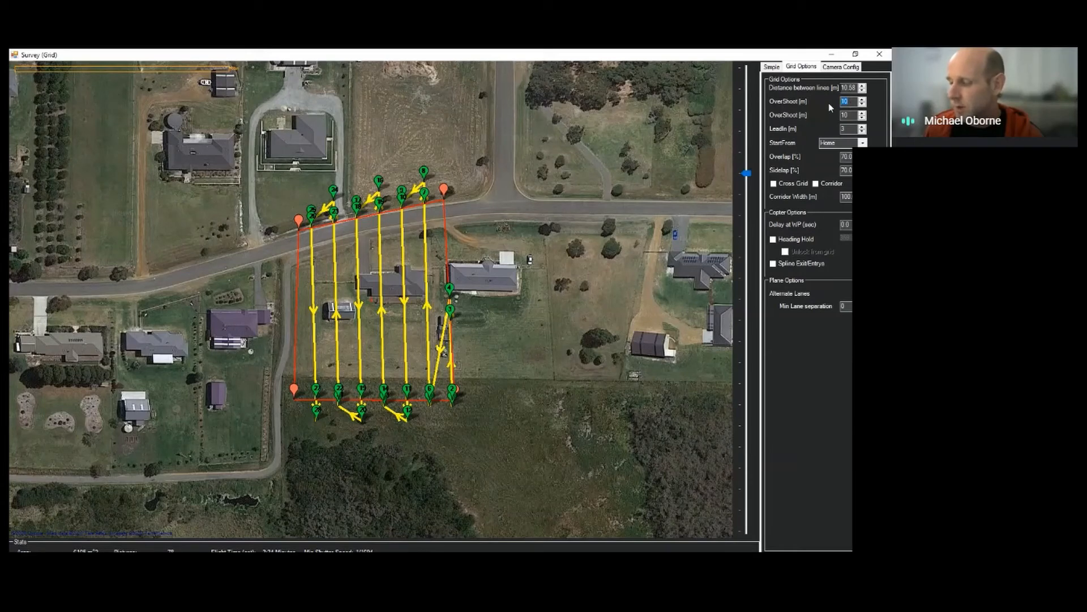
# Preview the first overshoot at 20 m, then set it to 5 m.
pyautogui.write('20')
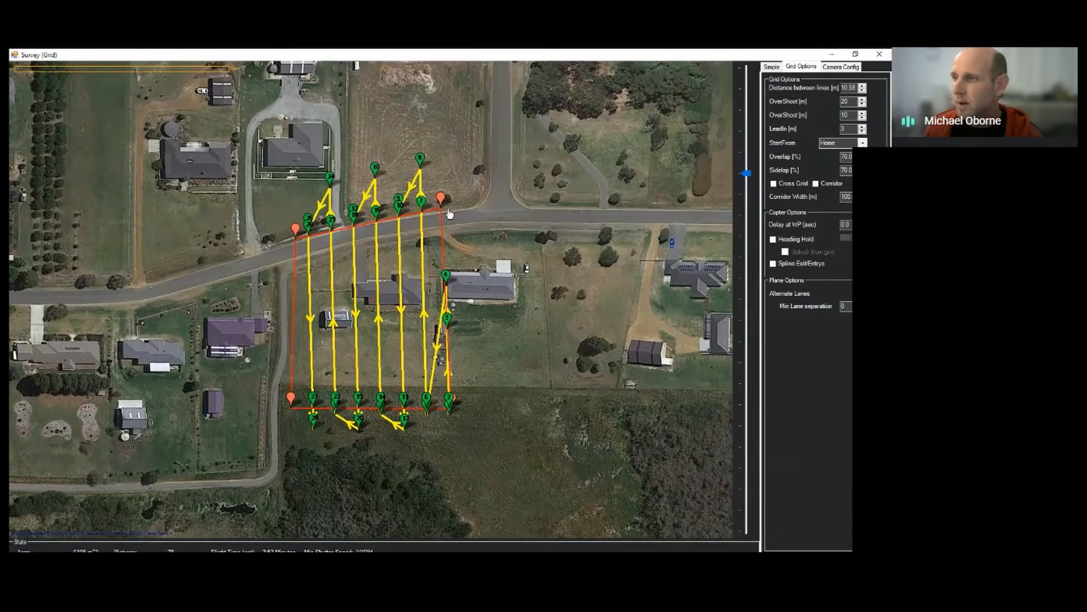
pyautogui.moveTo(424, 300)
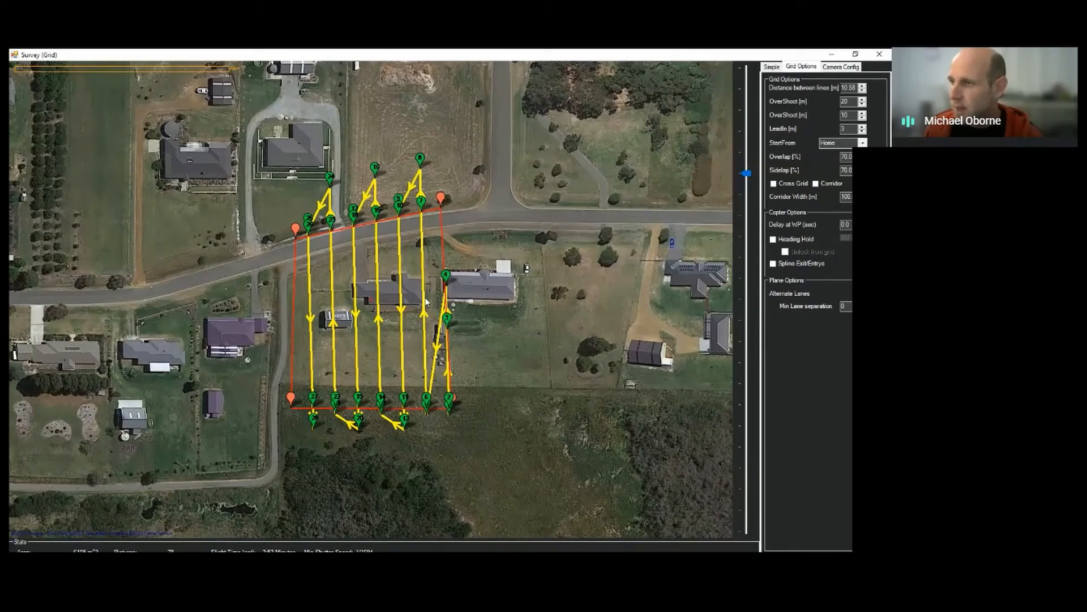
pyautogui.moveTo(421, 210)
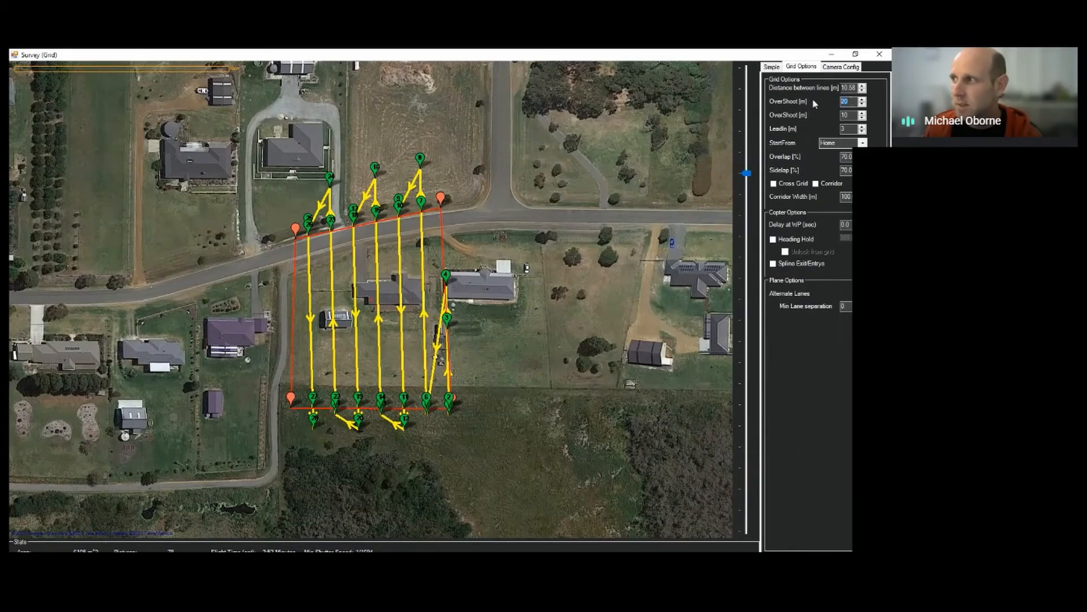
pyautogui.write('5')
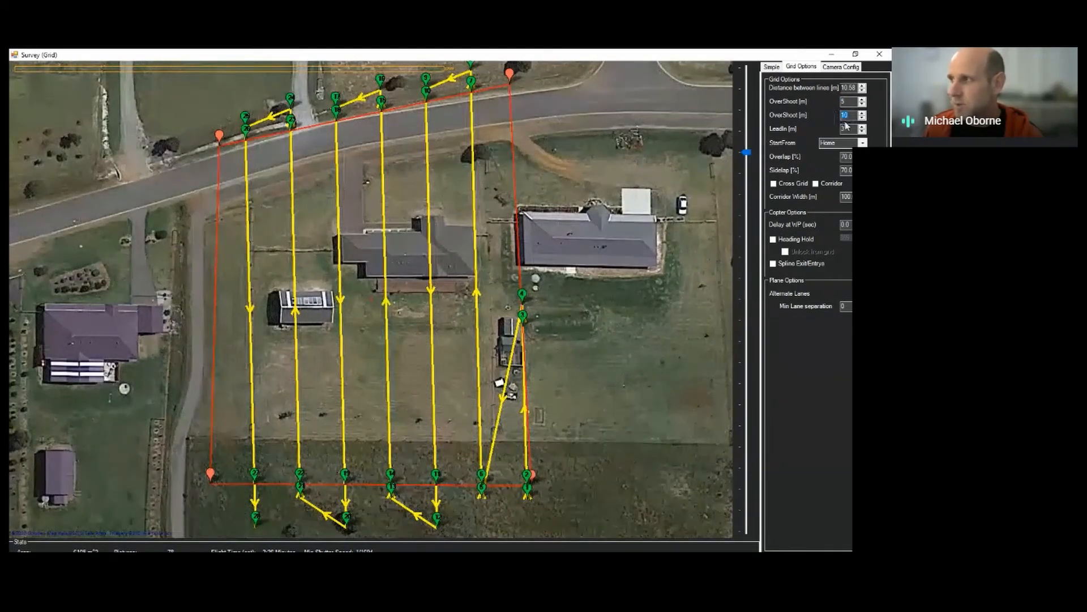
# Set both overshoot distances to 0 m so flight lines stop at the boundary.
pyautogui.click(863, 112)
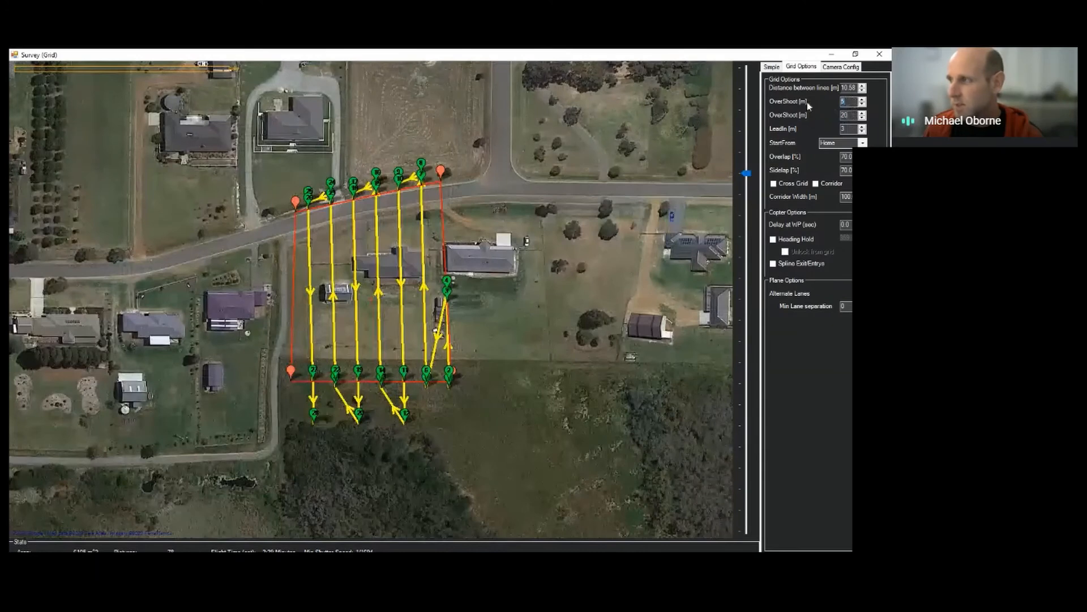
pyautogui.click(863, 100)
pyautogui.write('2')
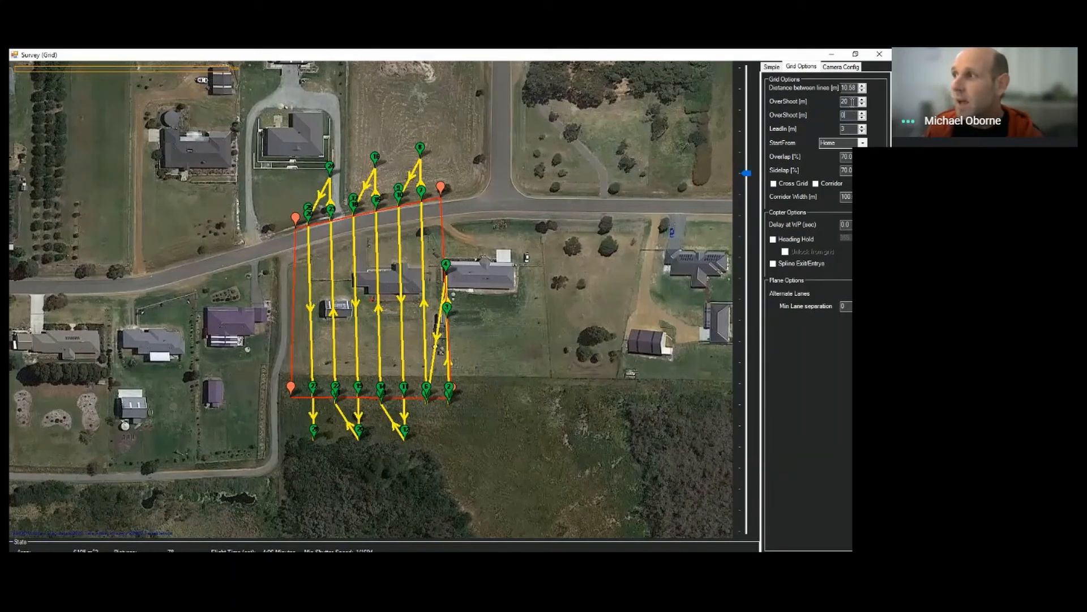
pyautogui.write('0')
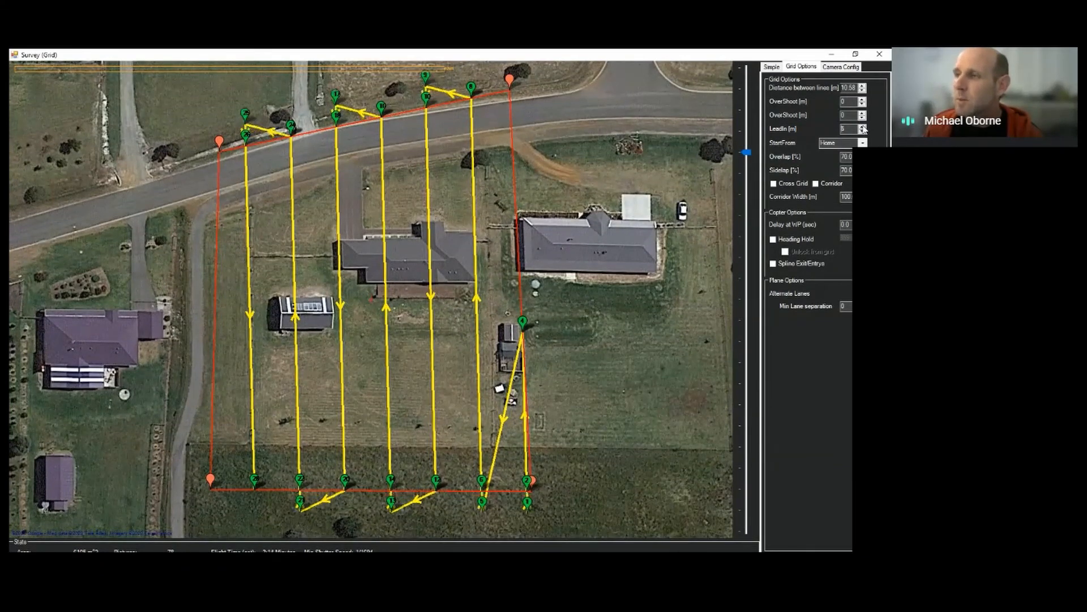
# Adjust the lead-in spinner and set both overshoot distances to 5 m.
pyautogui.click(863, 132)
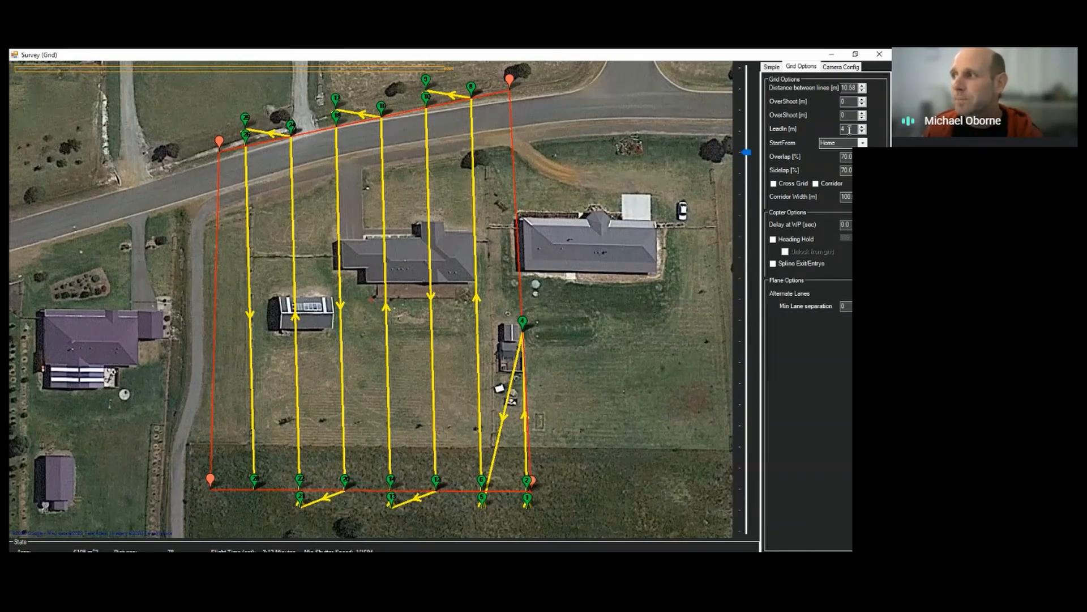
pyautogui.click(848, 128)
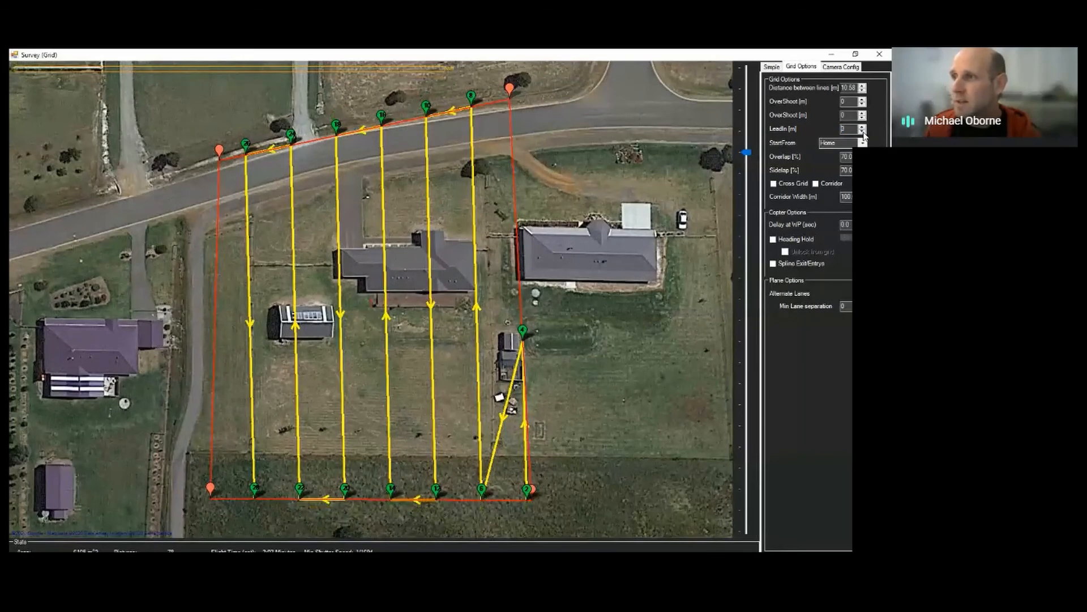
pyautogui.click(863, 126)
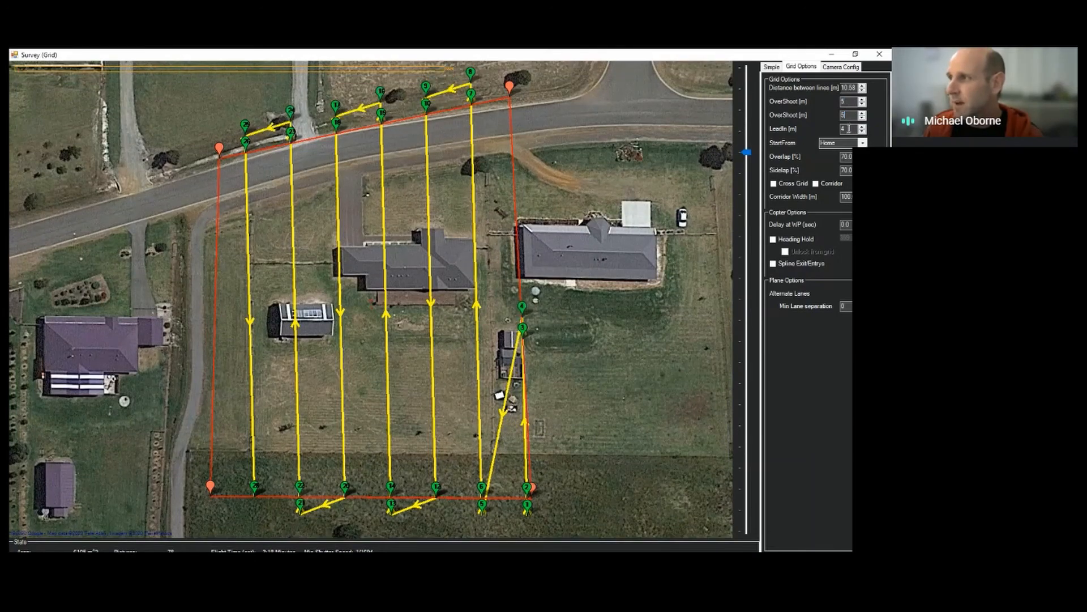
pyautogui.click(863, 125)
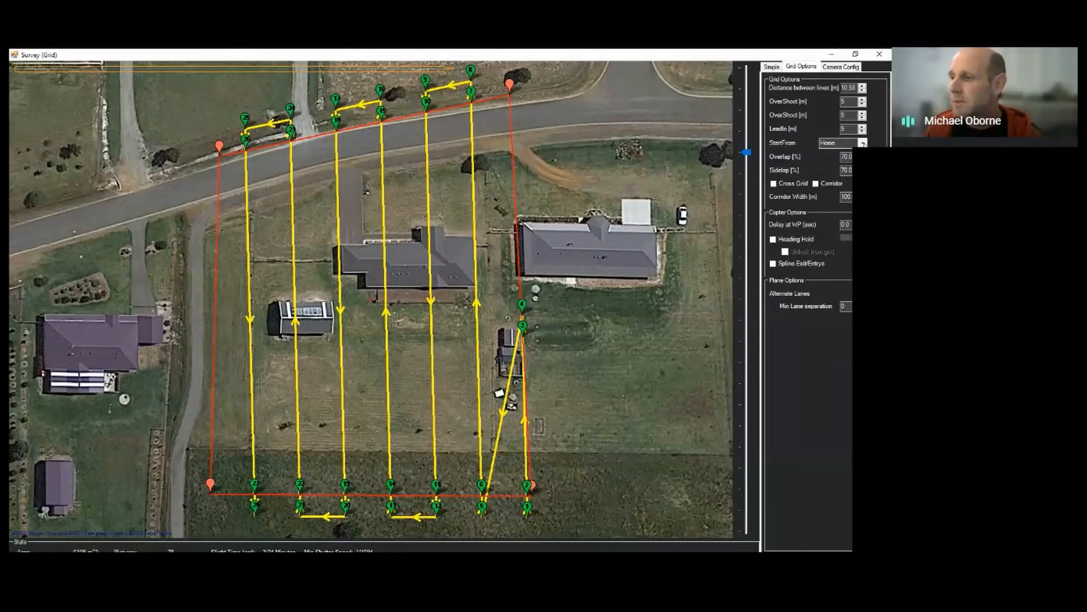
pyautogui.moveTo(551, 513)
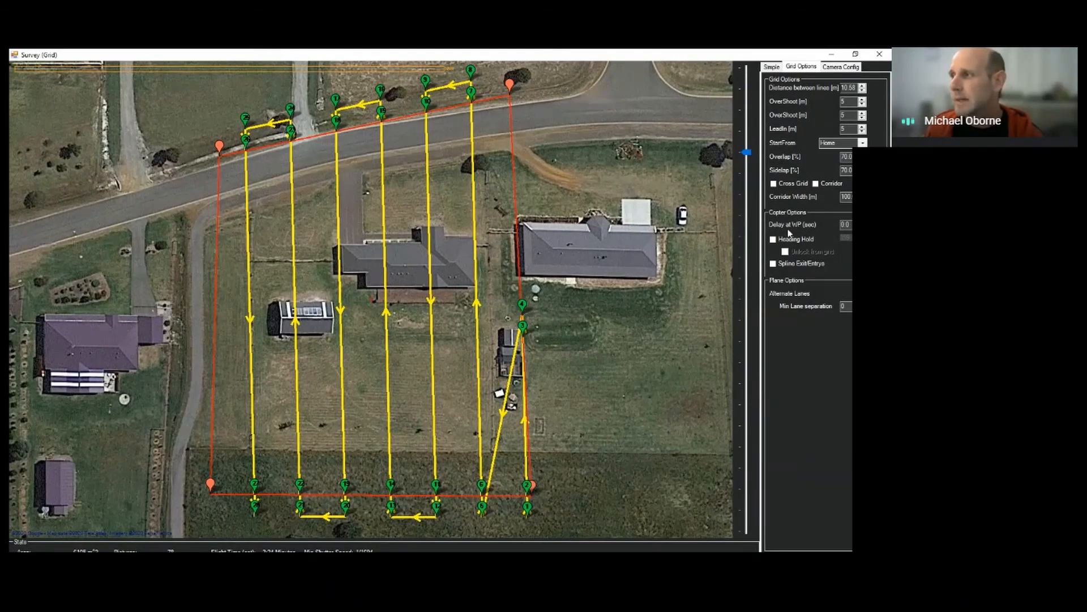
# Try BottomLeft and TopLeft in StartFrom, then set the survey start corner to BottomRight.
pyautogui.click(842, 143)
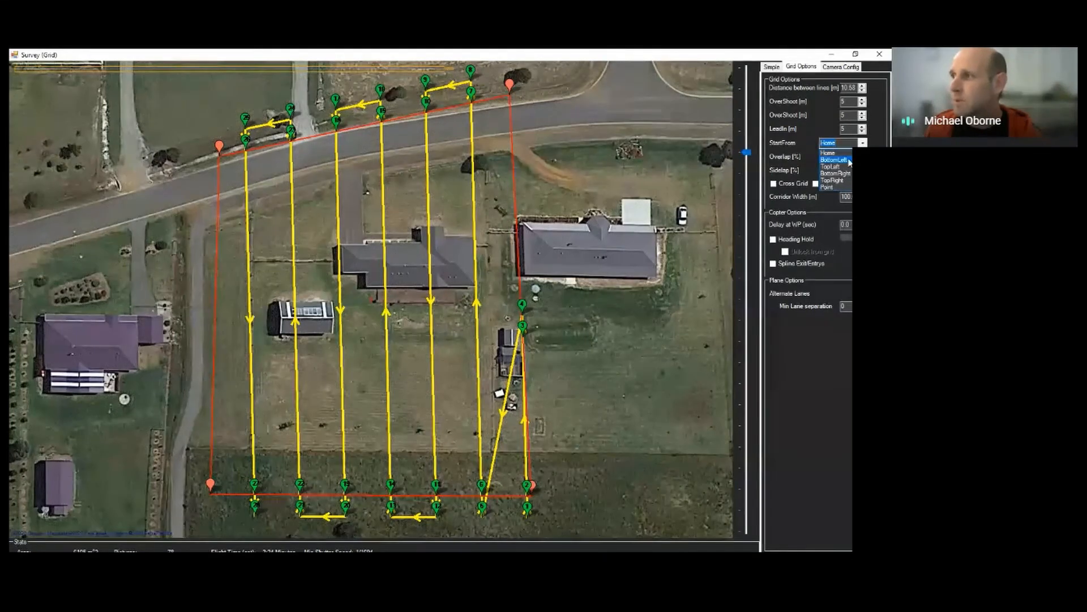
pyautogui.click(830, 158)
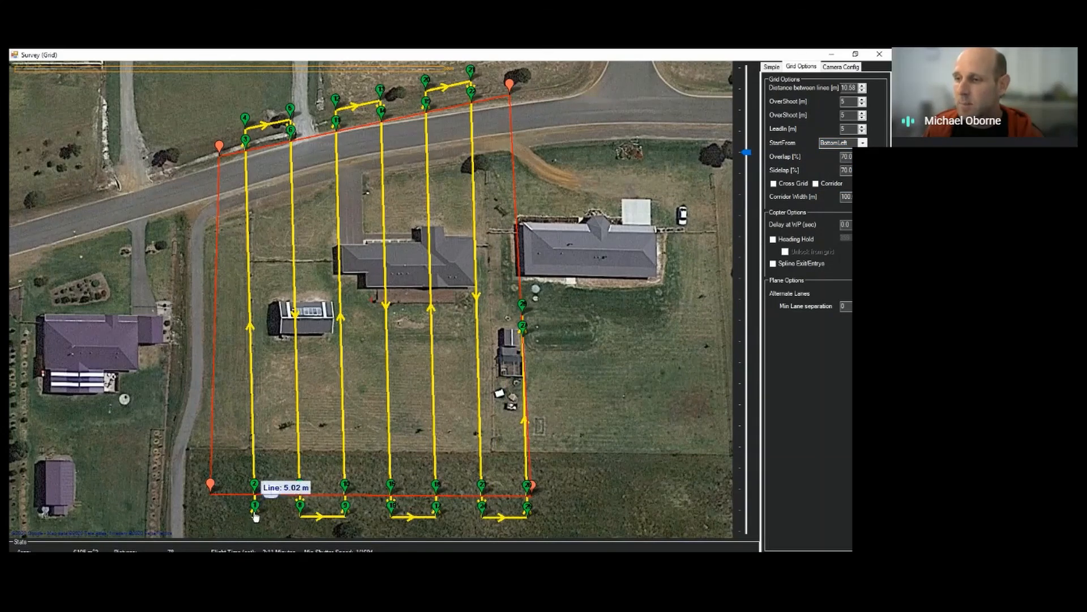
pyautogui.click(863, 143)
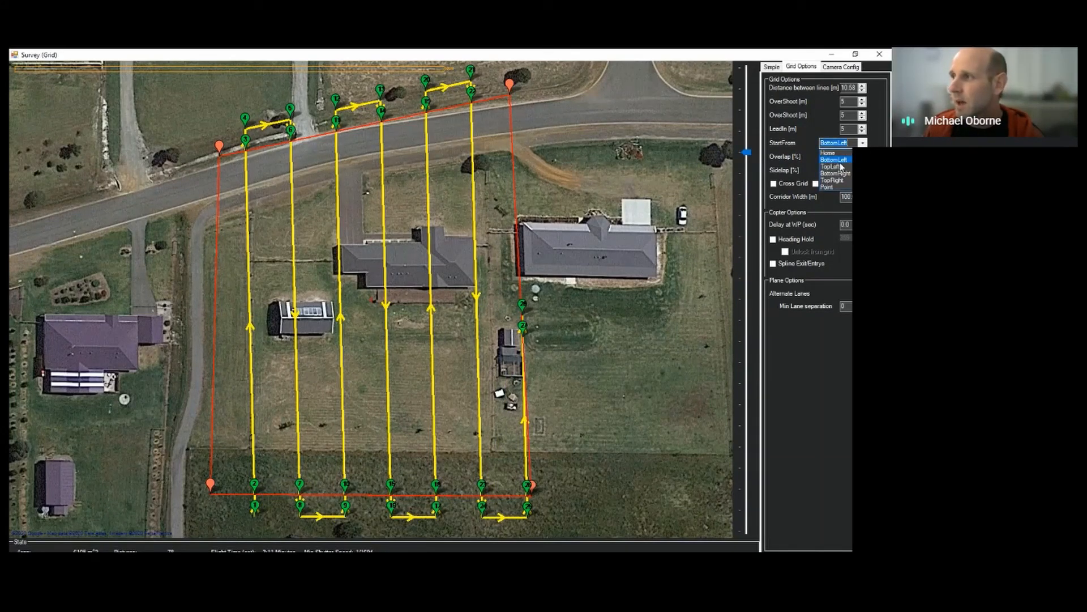
pyautogui.click(831, 167)
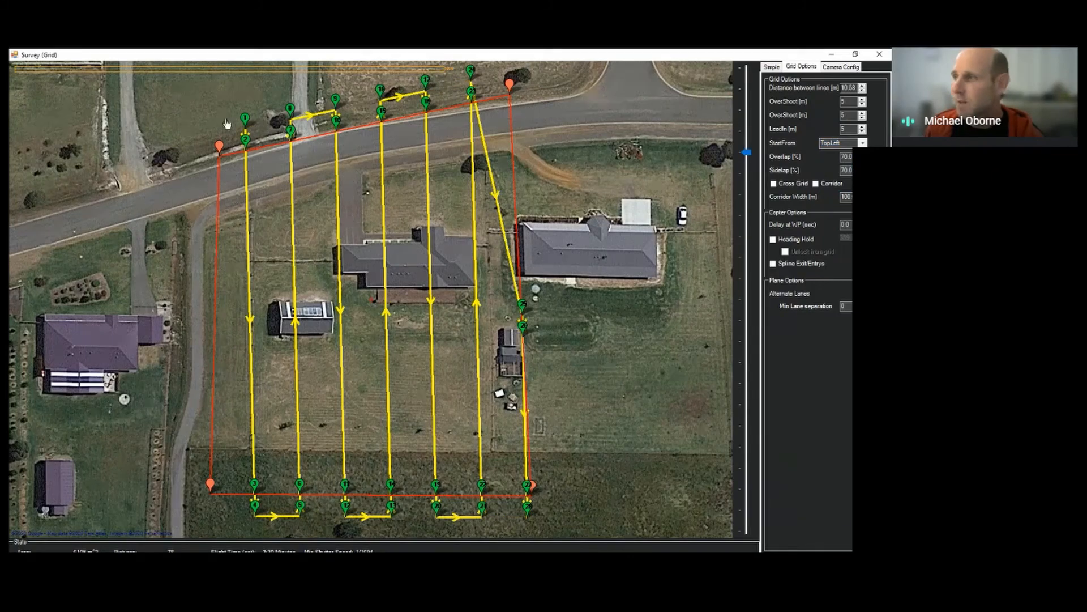
pyautogui.click(839, 143)
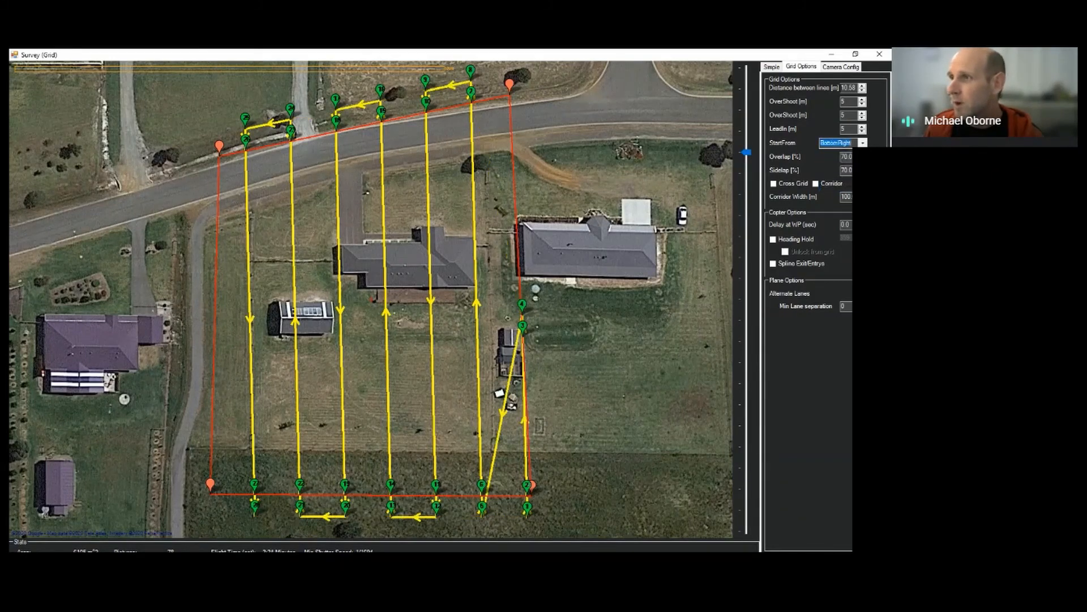